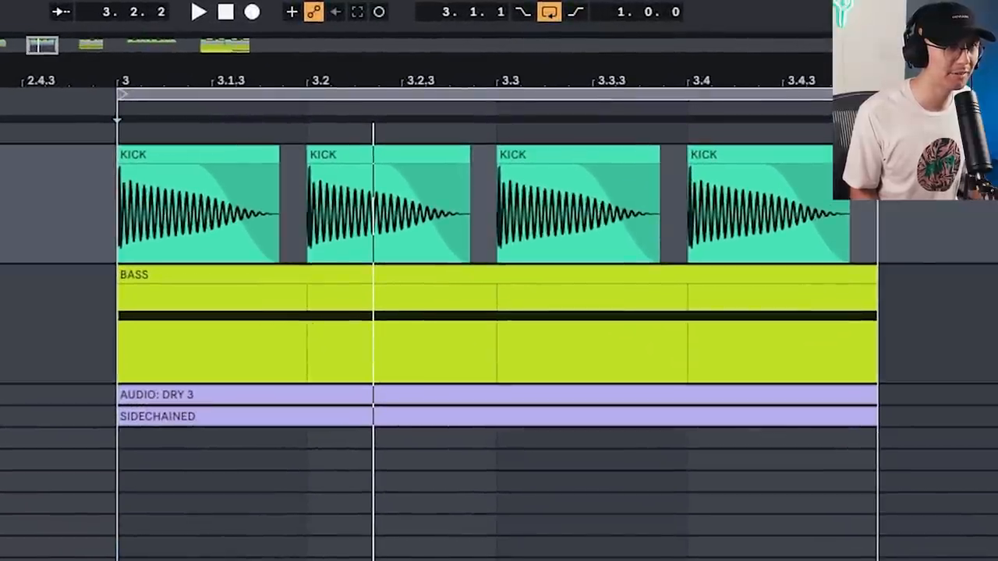
Step: Select the BASS clip under the four kick hits and show its flat volume envelope
left_click(200, 12)
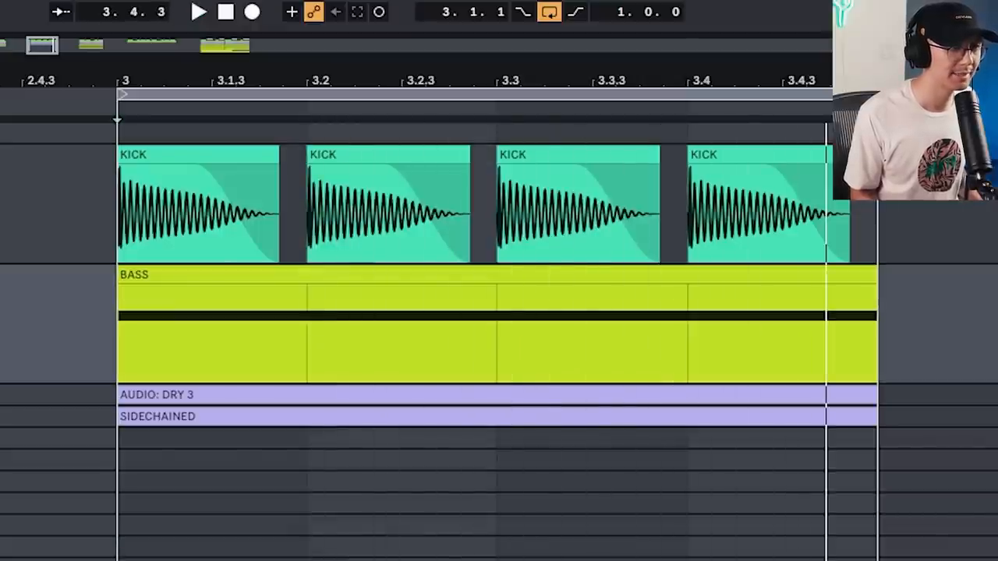
left_click(200, 13)
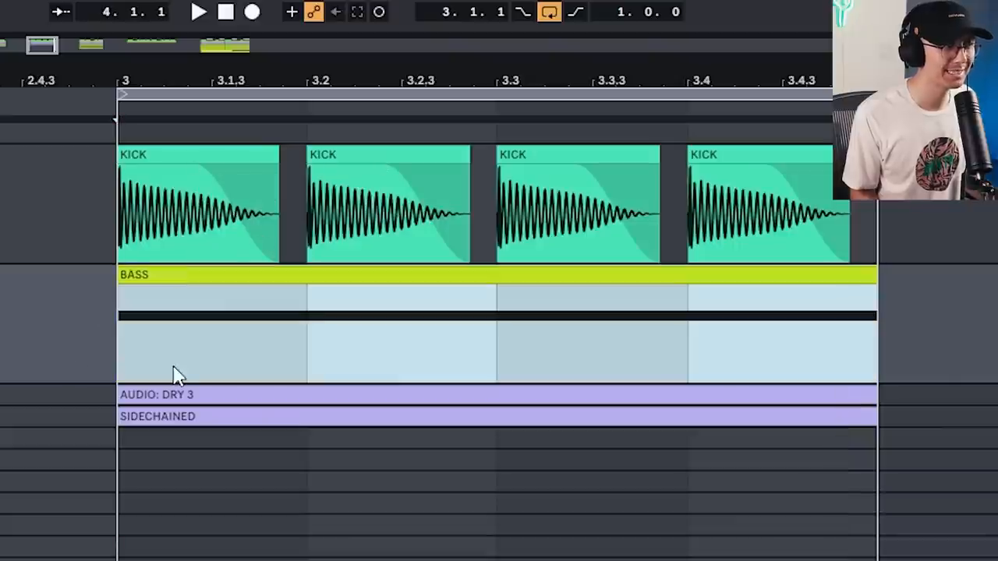
left_click(387, 206)
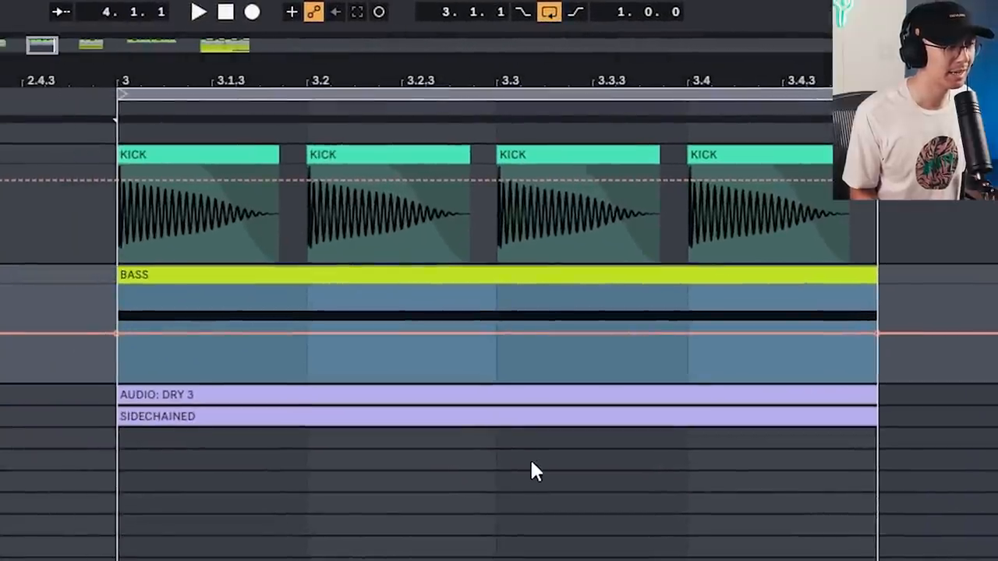
Step: Mark out the first beat (bar 3 to 3.2) of the BASS volume envelope at 0.00 dB
left_click(305, 335)
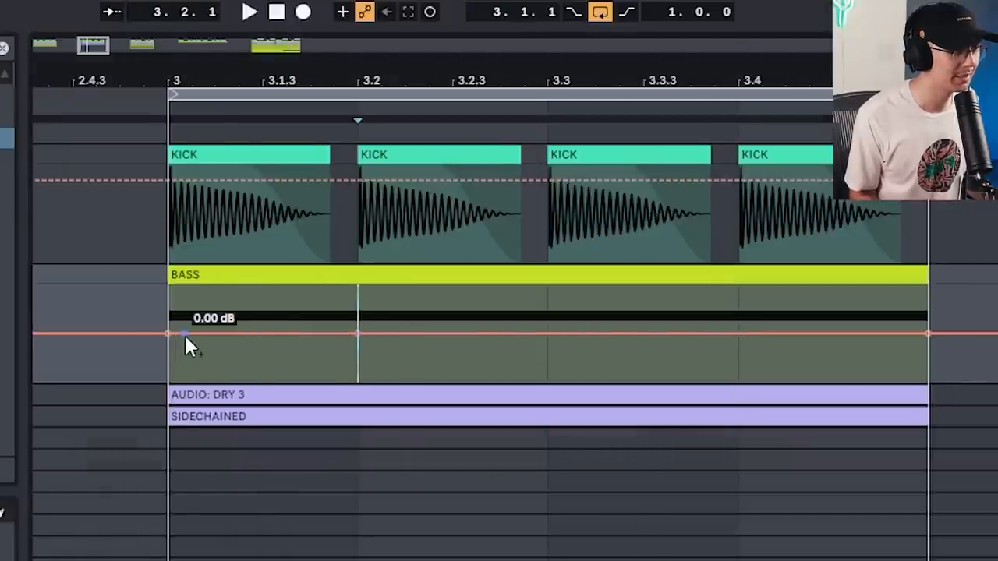
left_click_drag(169, 334, 169, 379)
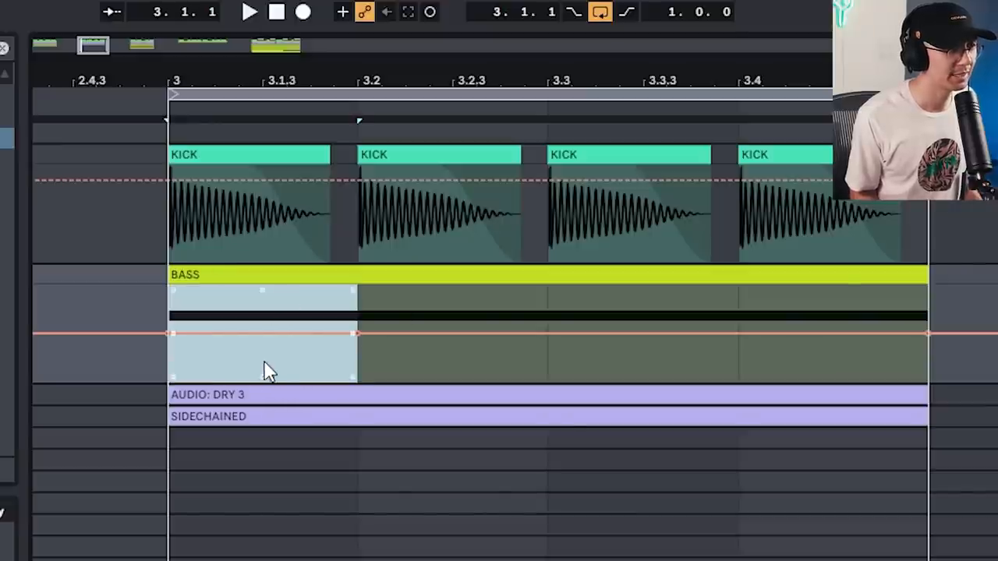
Step: Insert a rising curve shape into the selected first beat of the BASS envelope
right_click(268, 368)
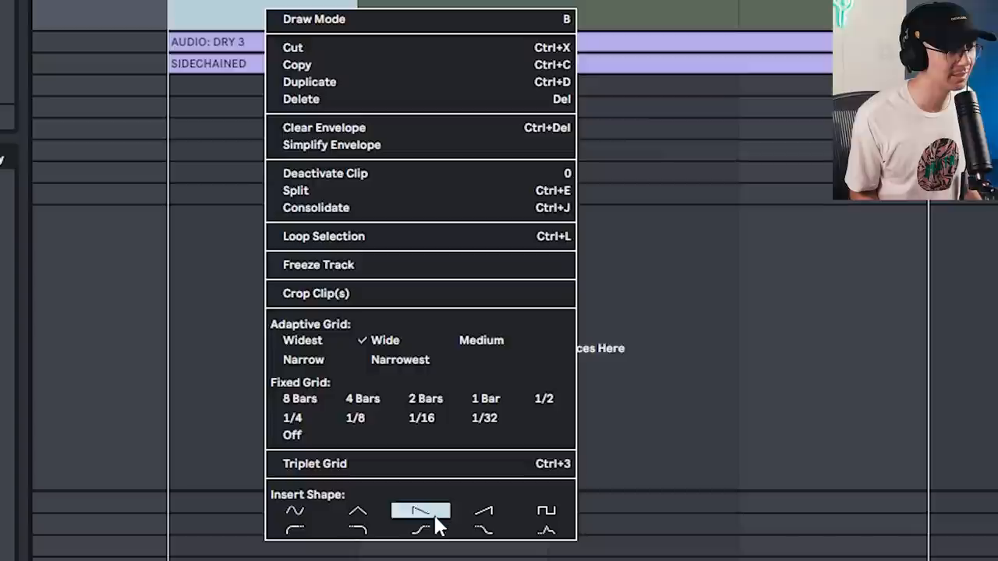
left_click(418, 511)
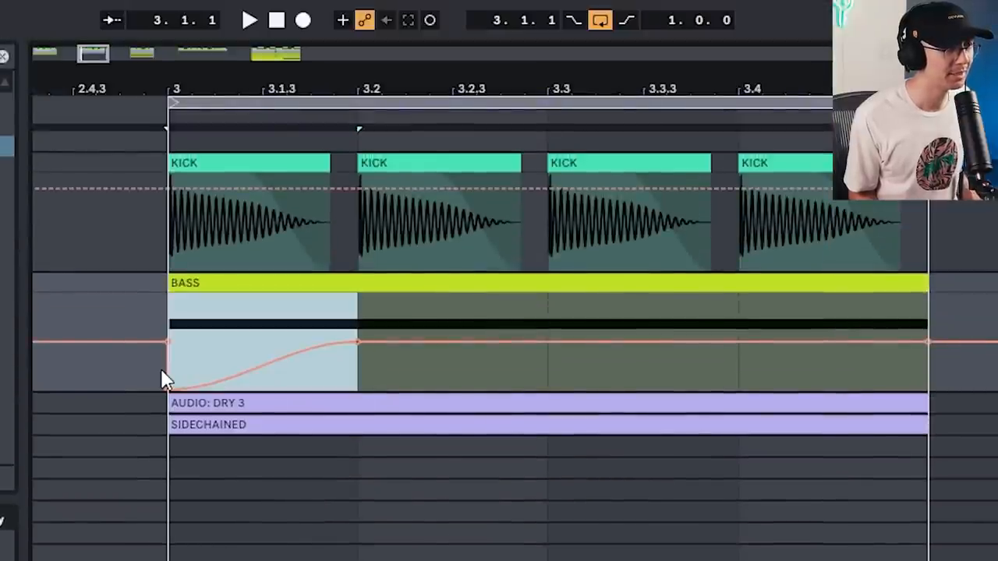
left_click(250, 22)
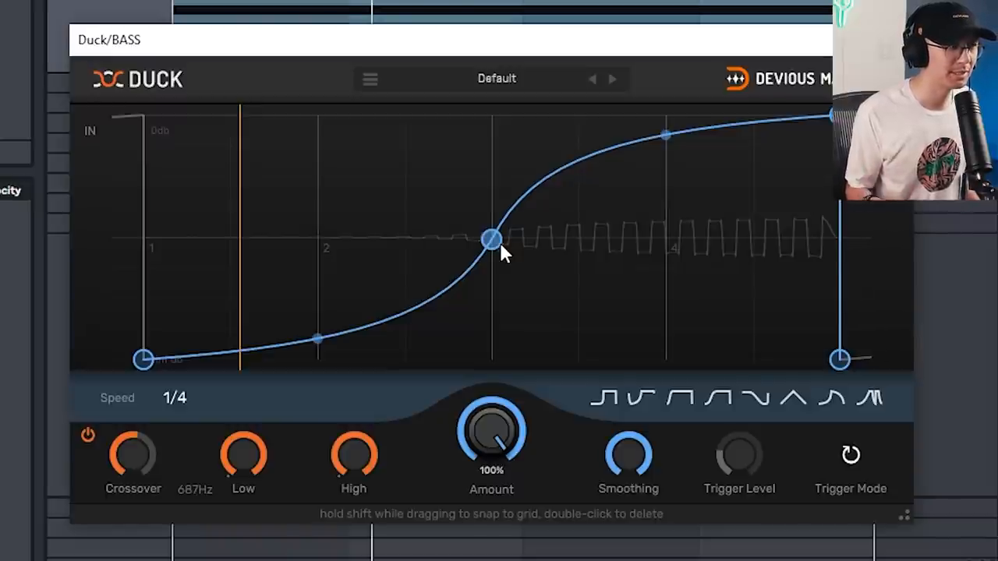
Step: Reshape Duck's quarter-note curve into a smooth S and turn on split-band ducking
left_click_drag(490, 240, 502, 126)
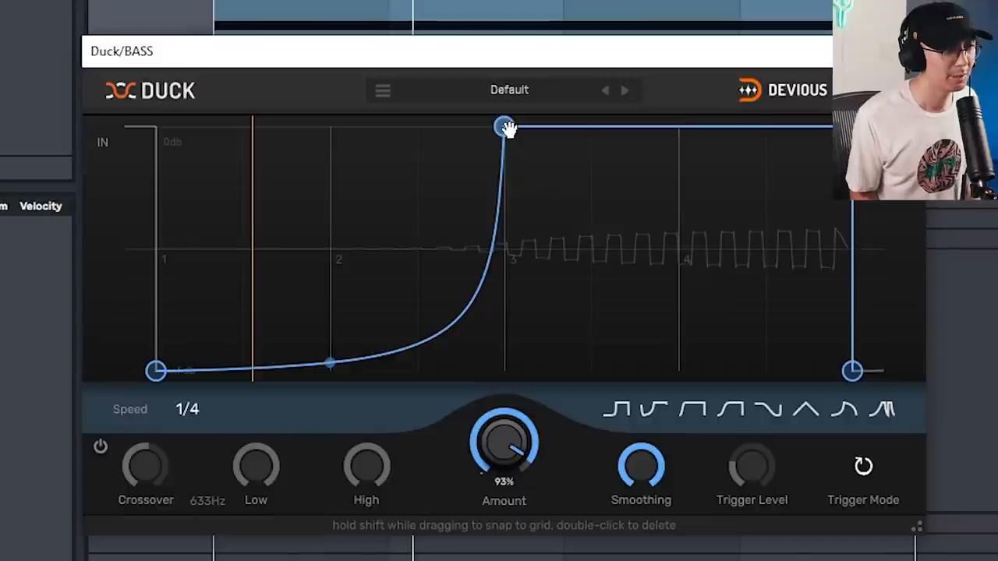
left_click_drag(501, 126, 502, 218)
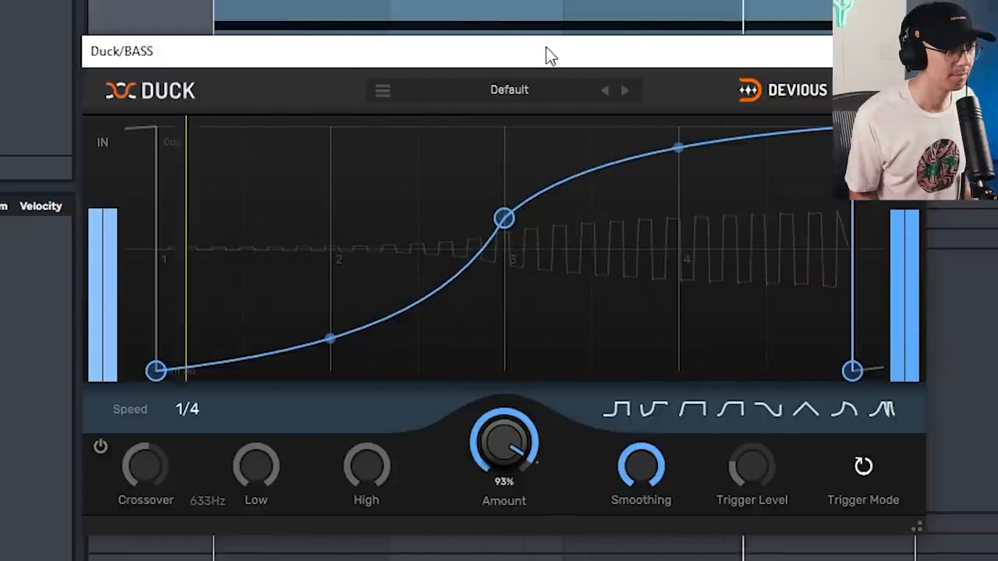
mouse_move(371, 326)
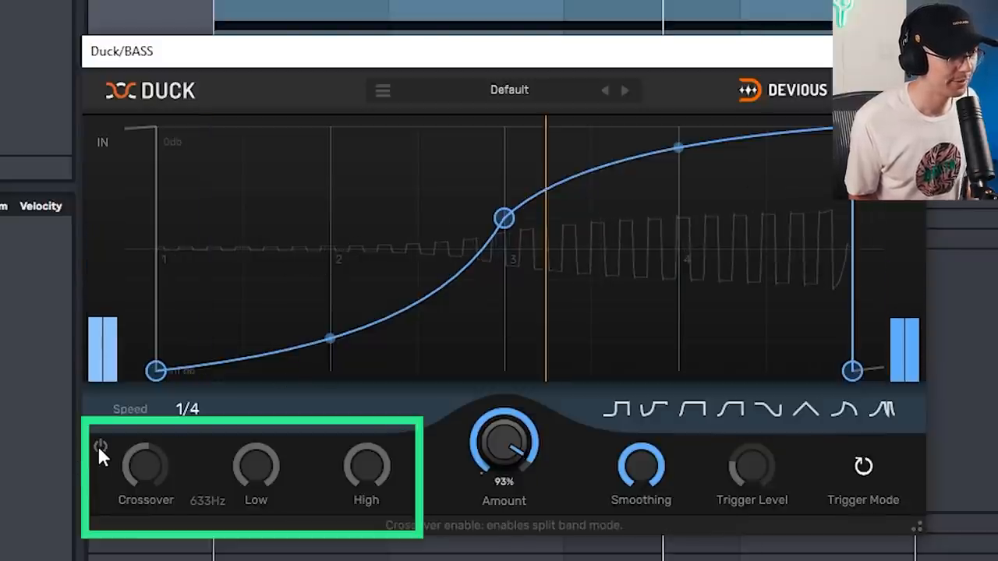
left_click(102, 443)
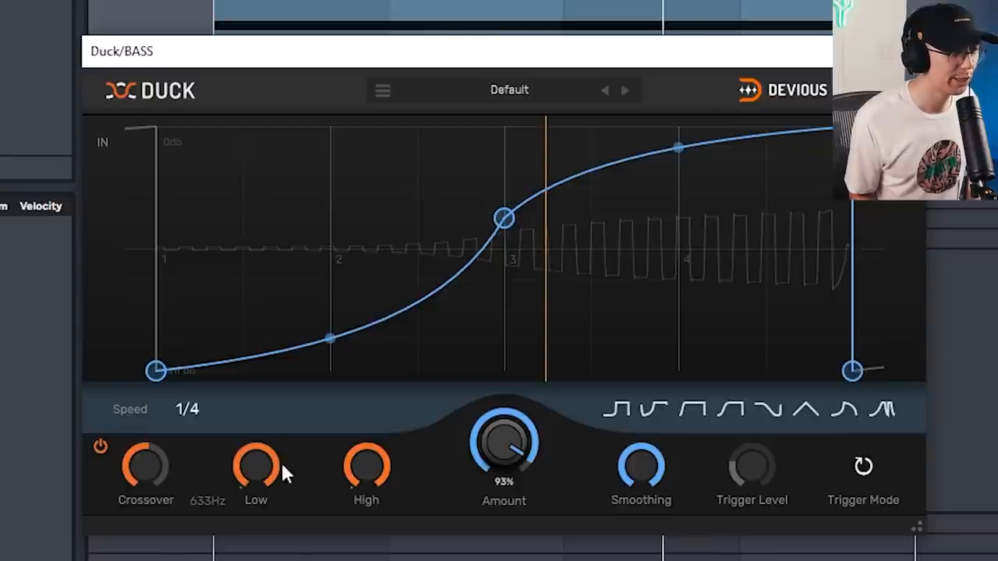
mouse_move(360, 474)
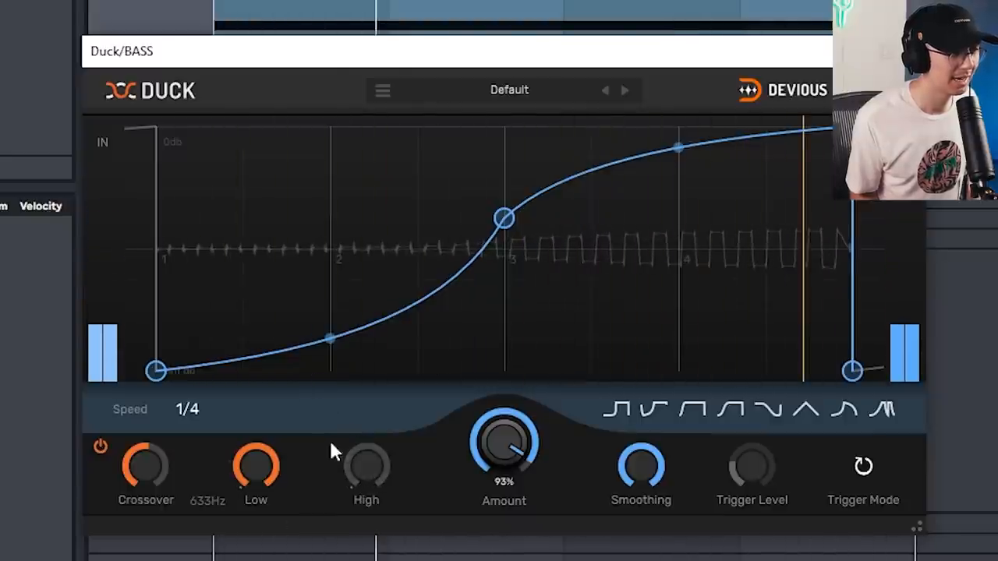
mouse_move(346, 480)
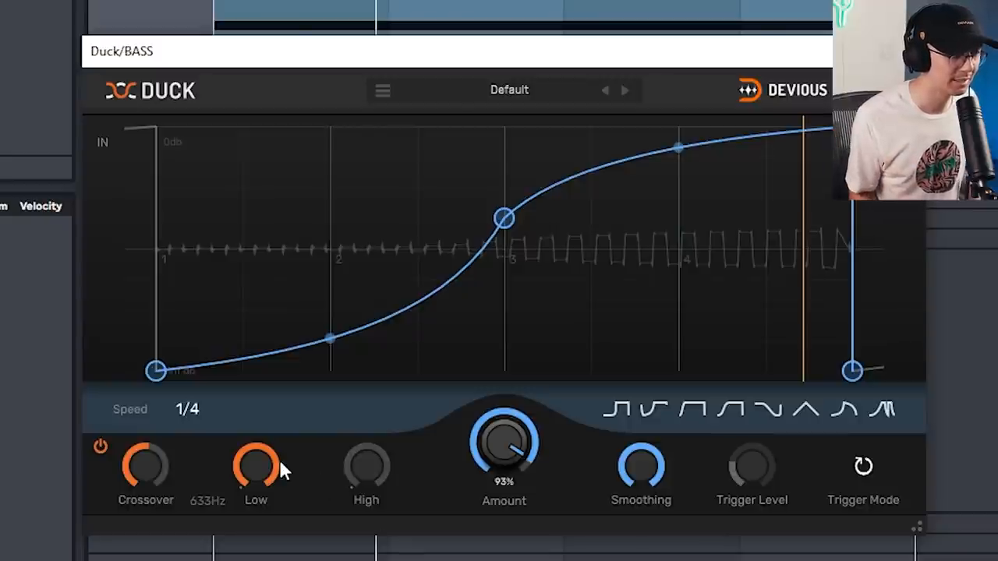
mouse_move(275, 476)
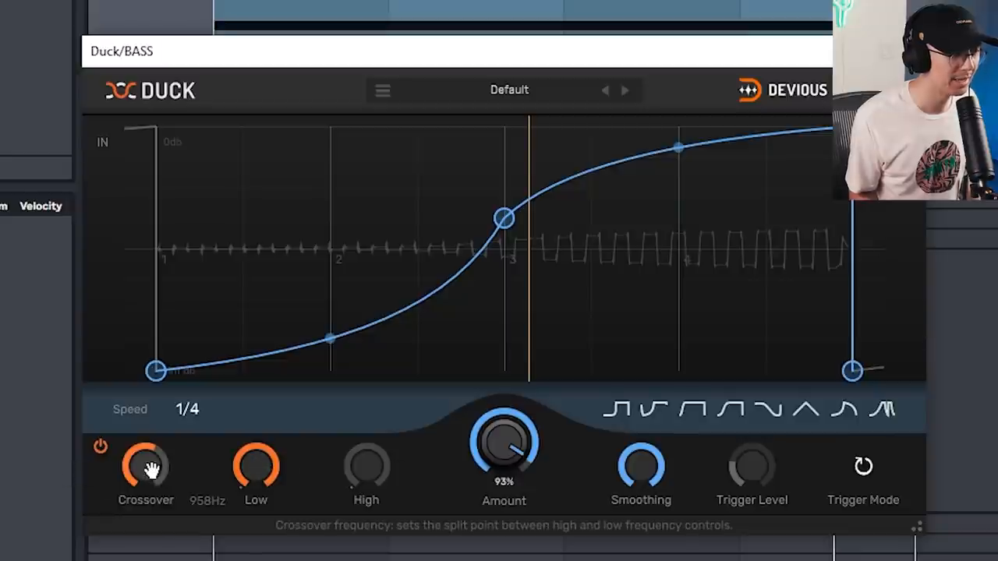
Step: Sweep Duck's crossover from about 834 Hz and 536 Hz up to 2.8 kHz, settling near 2.6 kHz
left_click_drag(145, 465, 156, 487)
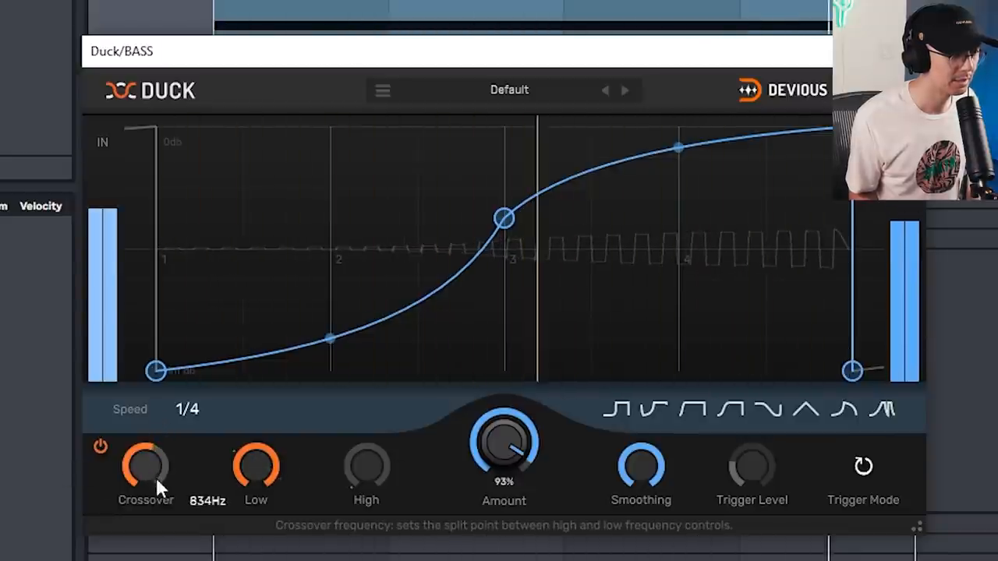
left_click_drag(145, 465, 145, 491)
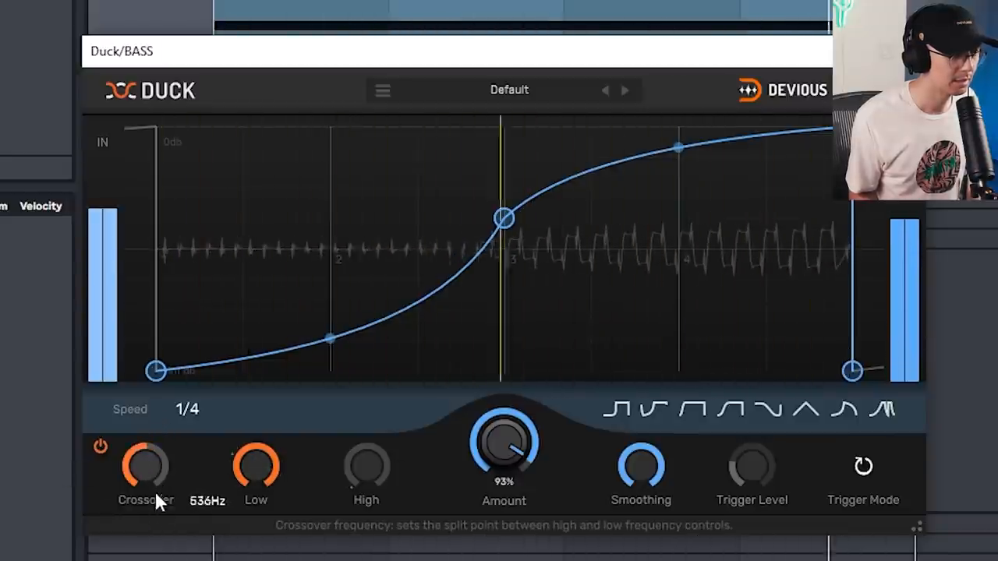
left_click_drag(147, 466, 146, 437)
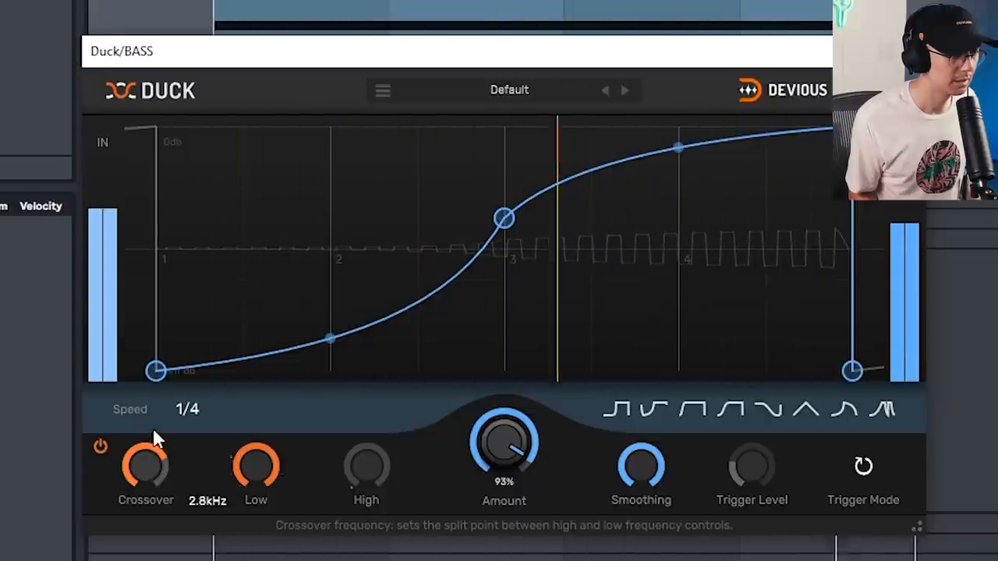
left_click_drag(145, 466, 145, 484)
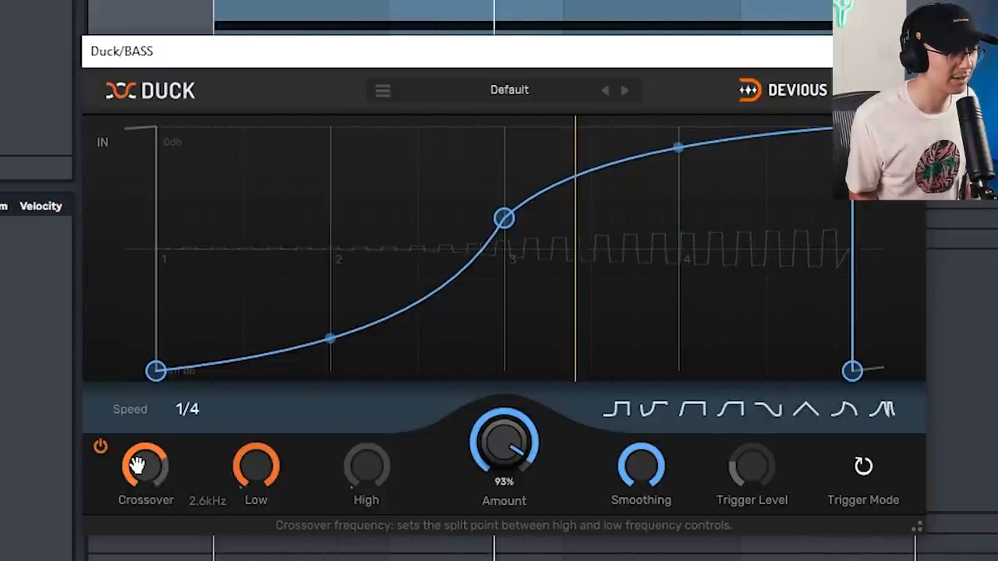
mouse_move(371, 452)
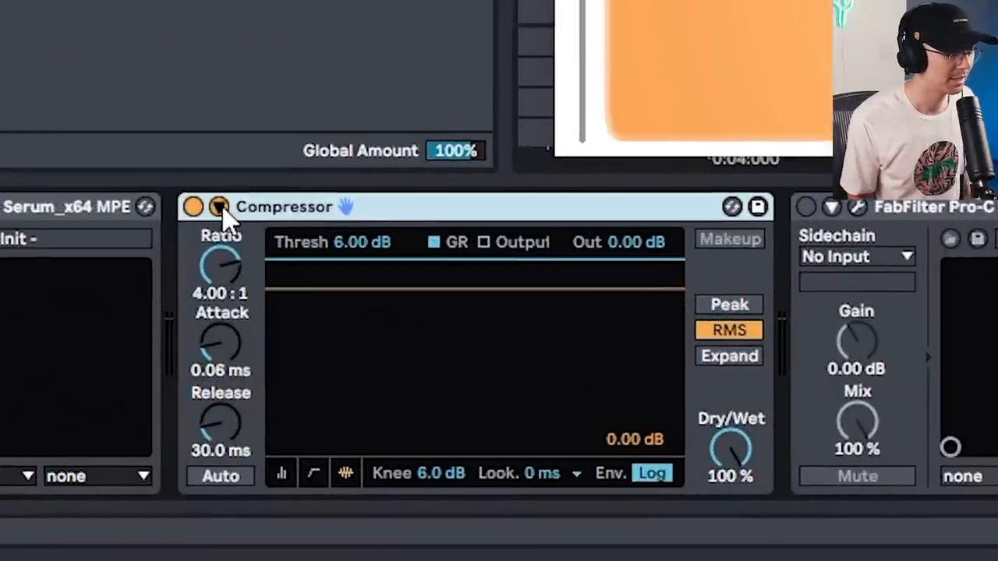
Step: Key the Compressor's sidechain from the KICK + SNARE track
left_click(218, 206)
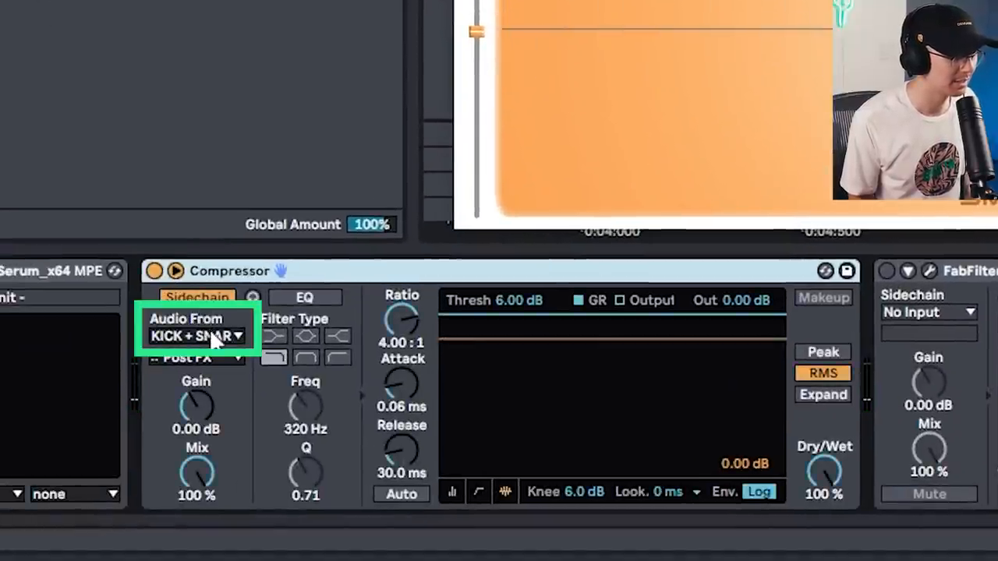
left_click(195, 335)
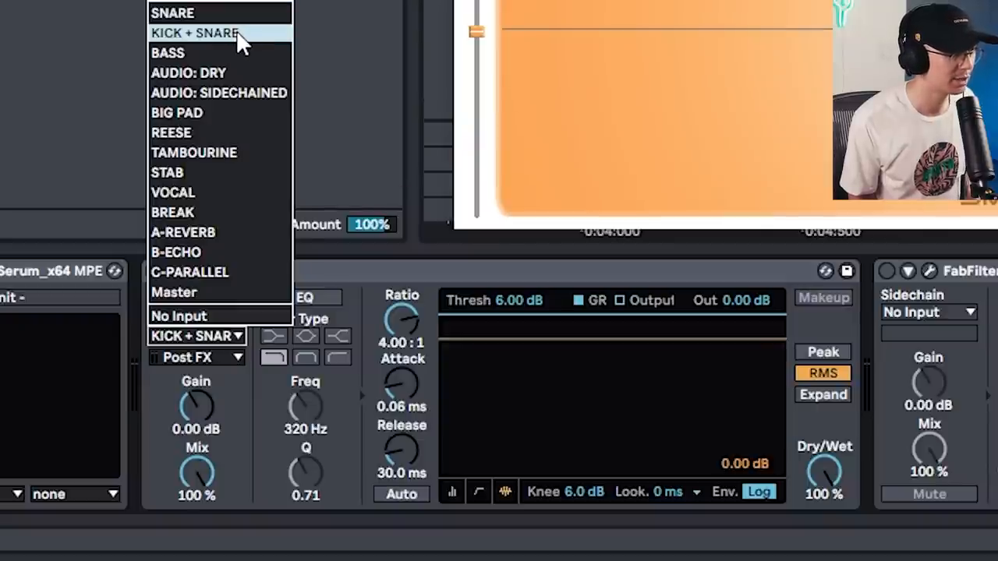
left_click(200, 34)
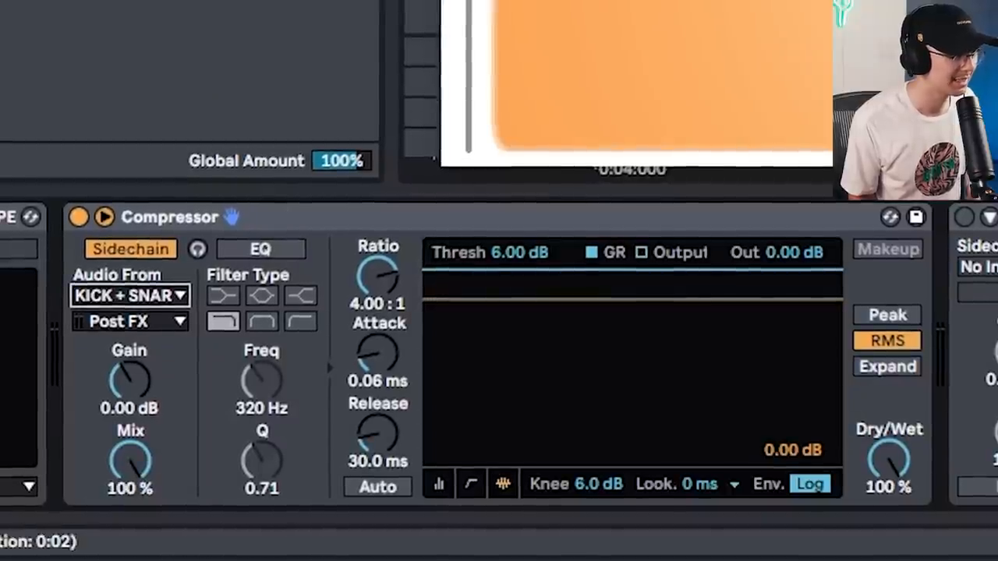
mouse_move(469, 230)
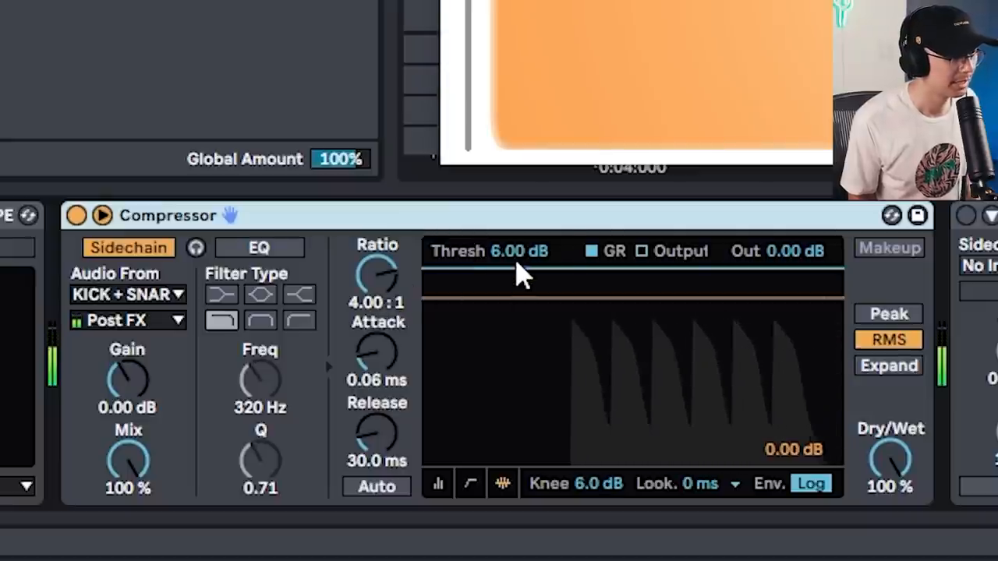
left_click(493, 251)
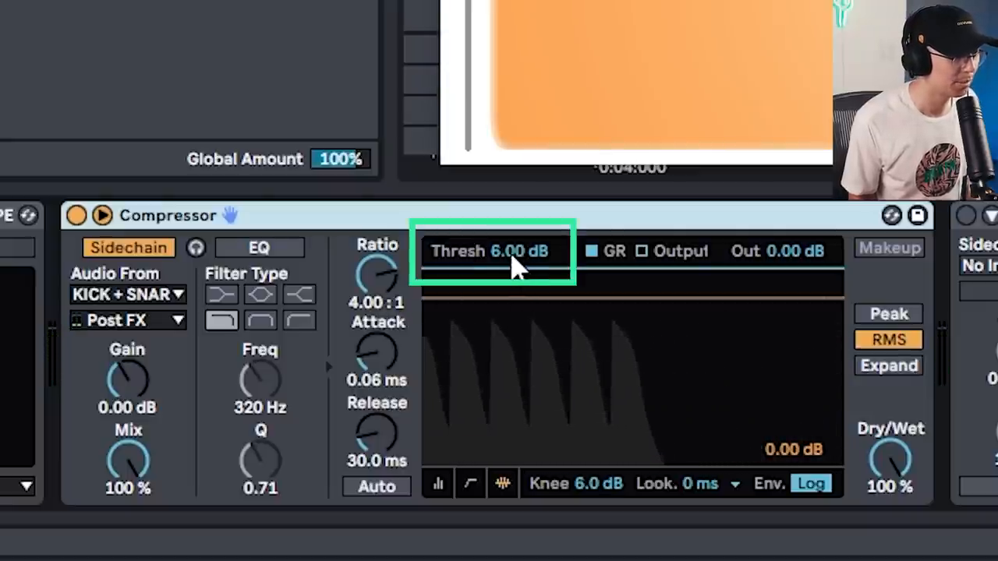
left_click(517, 251)
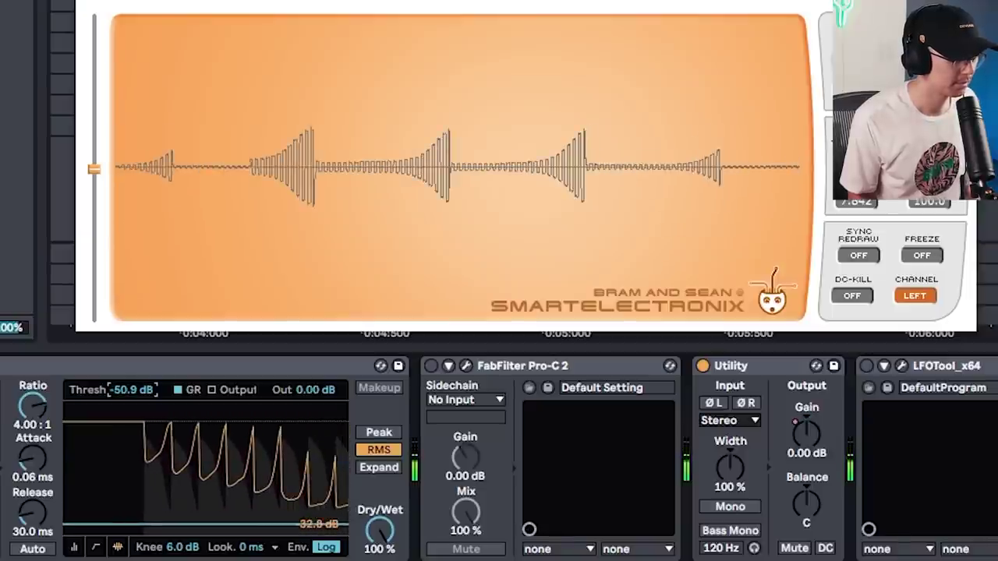
Step: Lower the threshold to about -50.9 dB, set ratio from 1:1 up to 42:1, and shorten the attack
left_click_drag(132, 390, 132, 359)
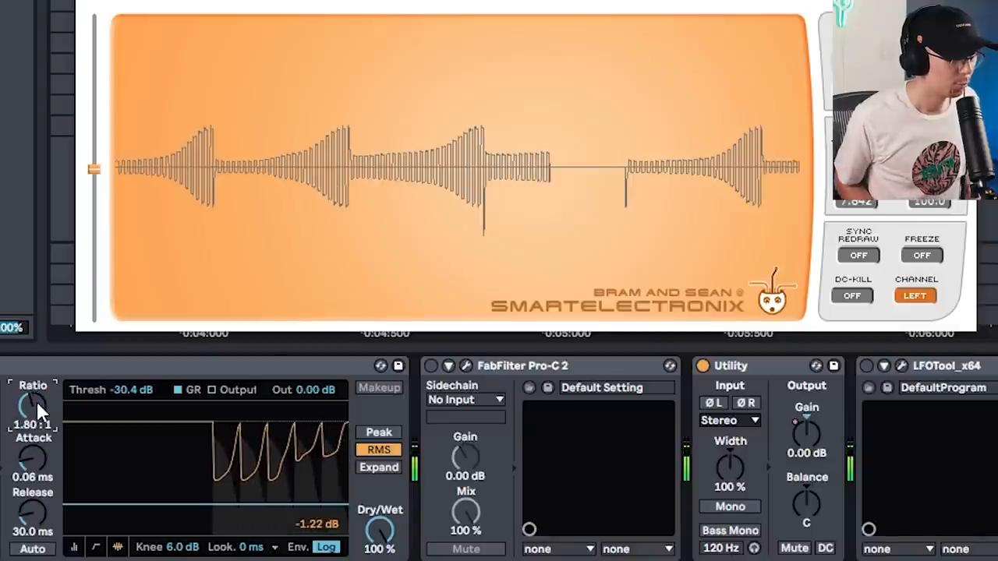
left_click_drag(32, 406, 33, 437)
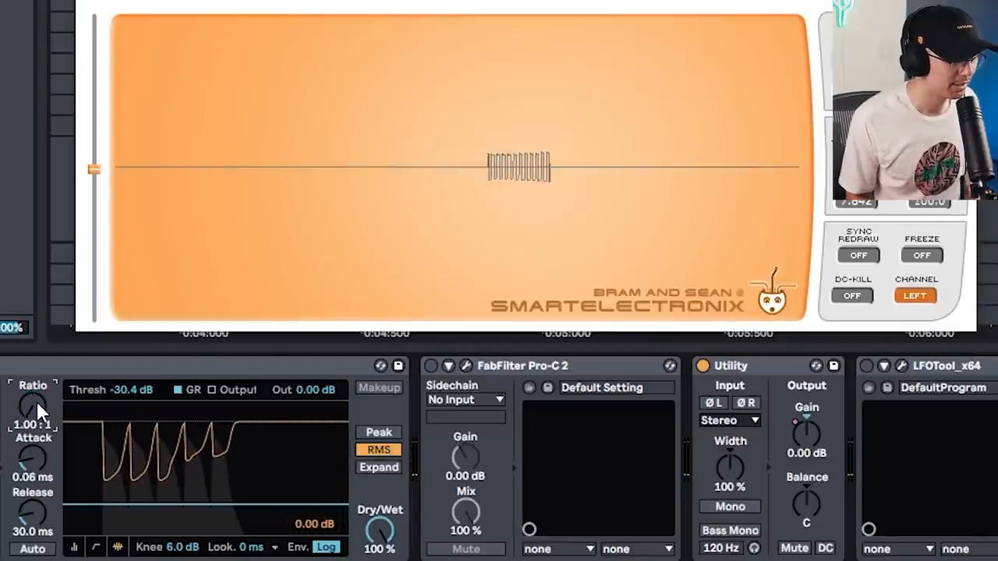
left_click_drag(34, 409, 35, 393)
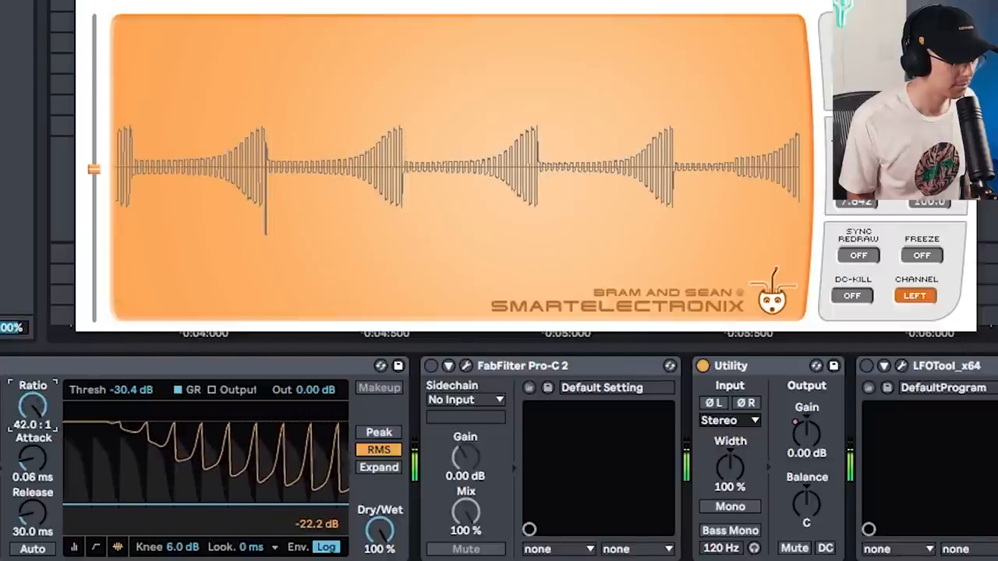
left_click_drag(33, 409, 33, 390)
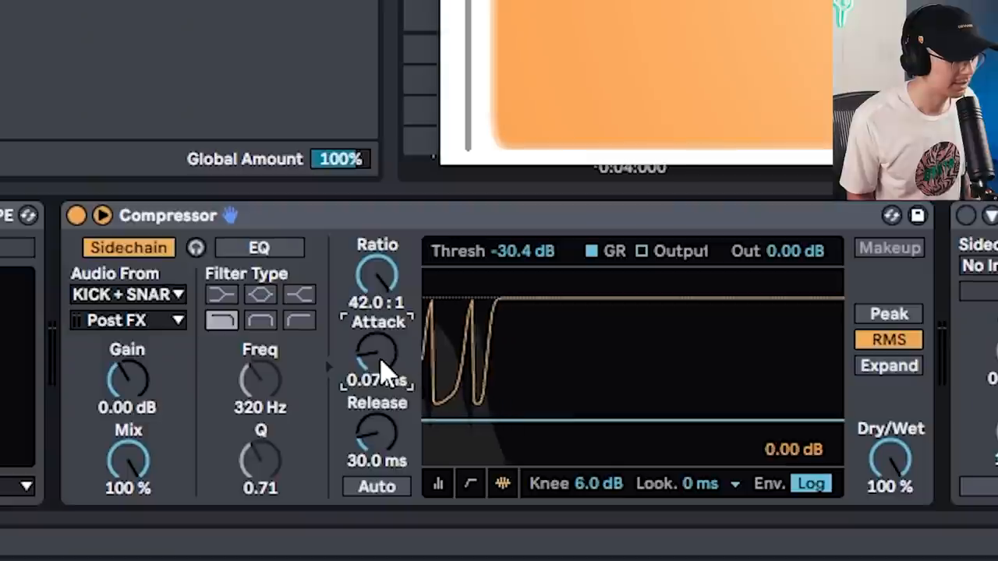
left_click_drag(378, 356, 378, 328)
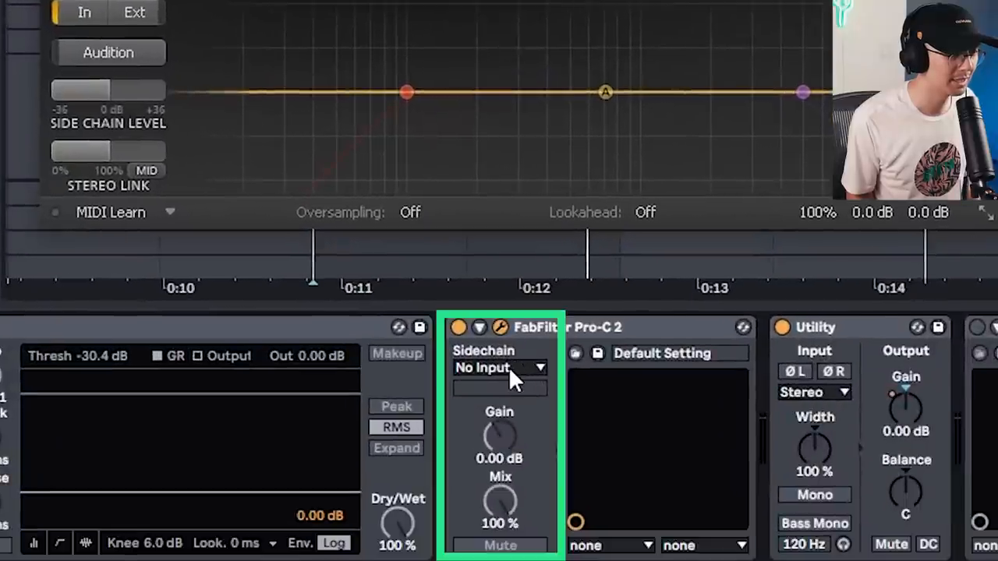
Step: Feed KICK + SNARE into Pro-C 2's sidechain, expand the sidechain section and adjust wet gain
left_click(499, 368)
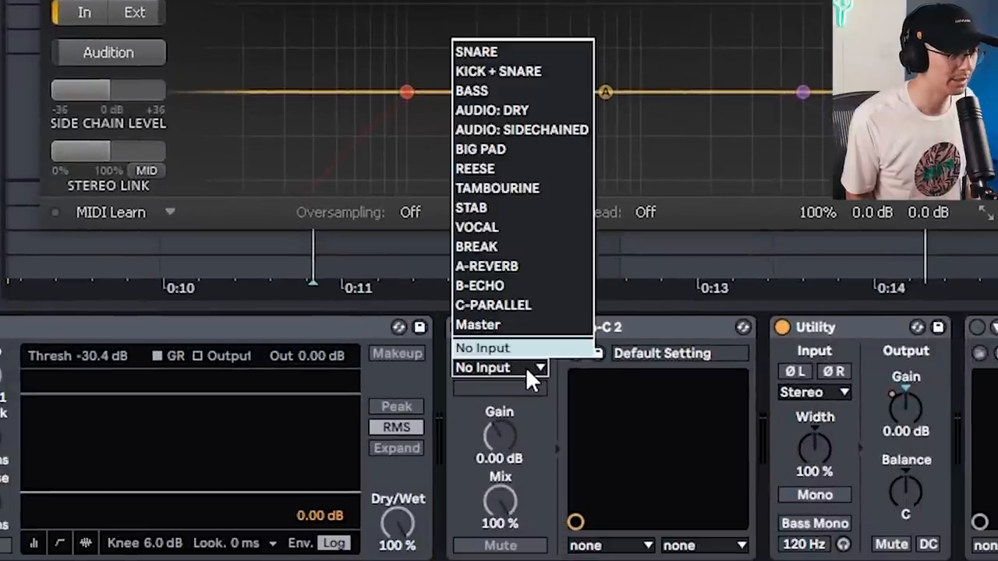
mouse_move(511, 85)
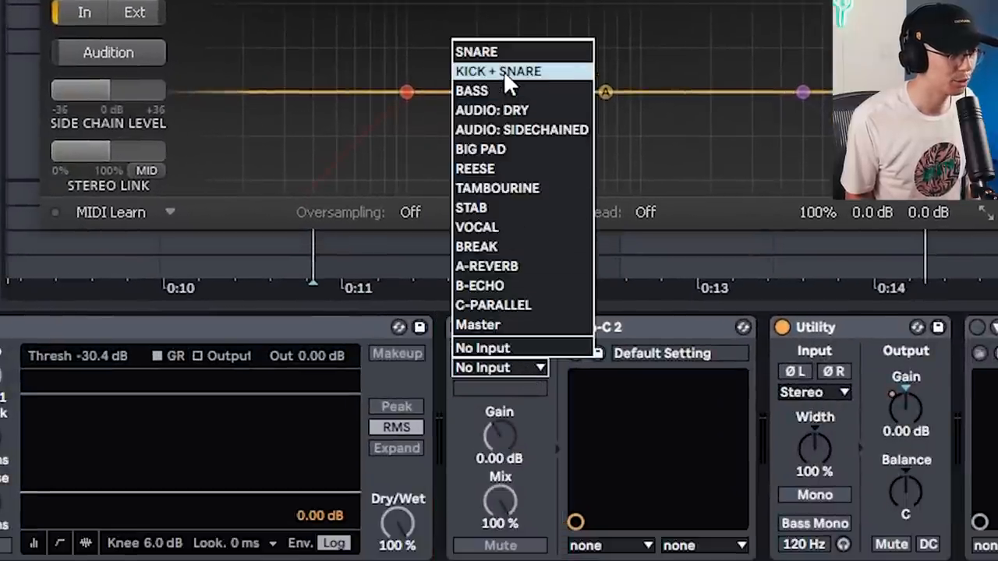
left_click(499, 72)
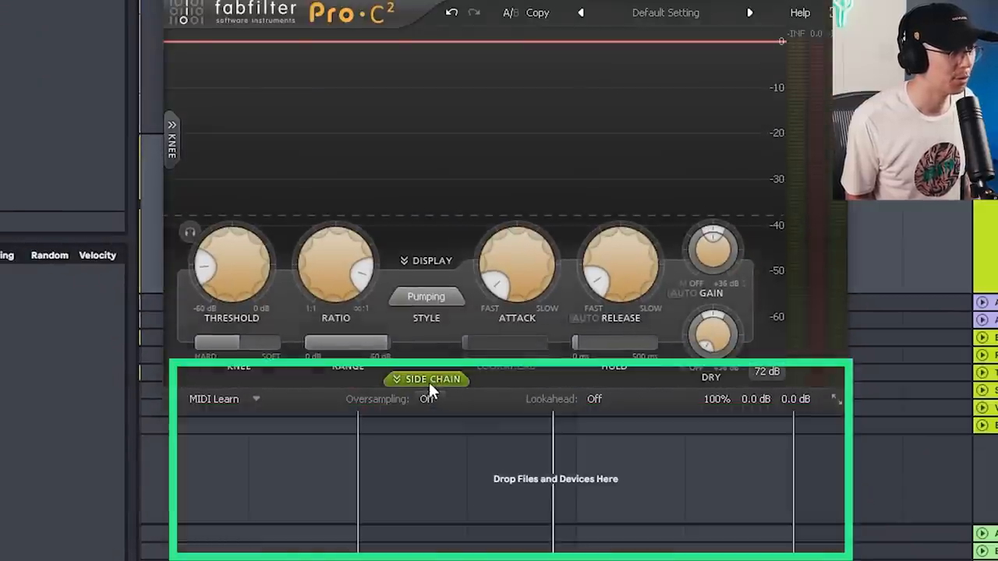
left_click(428, 381)
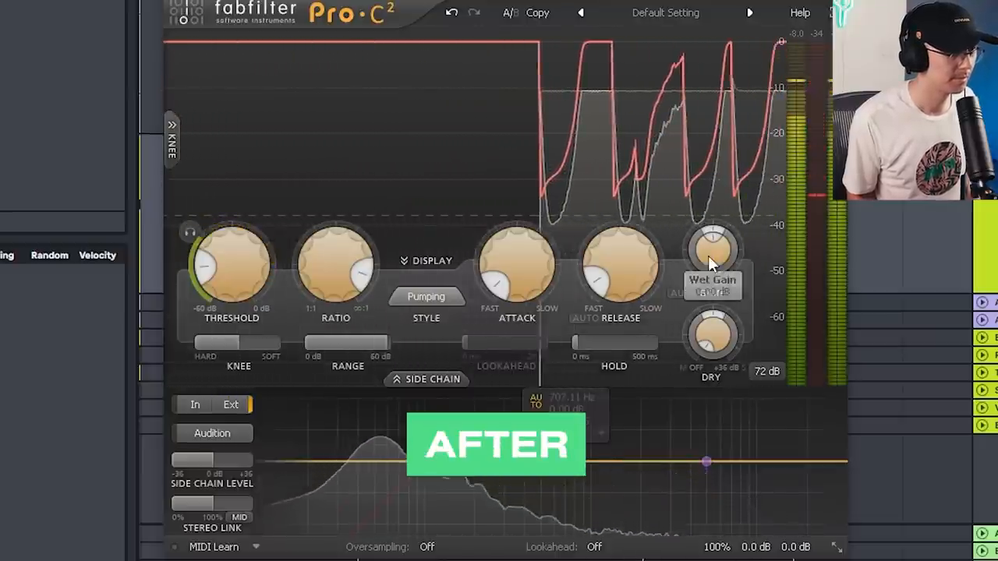
left_click_drag(711, 248, 715, 222)
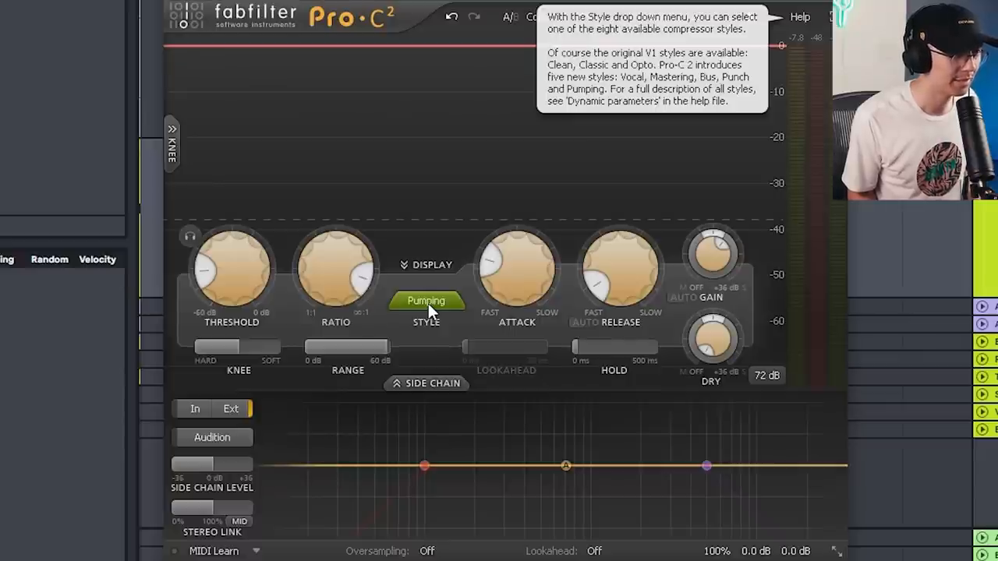
Step: Audition Pro-C 2's Punch, Bus, Vocal, Opto and Classic styles while the loop plays
left_click(427, 300)
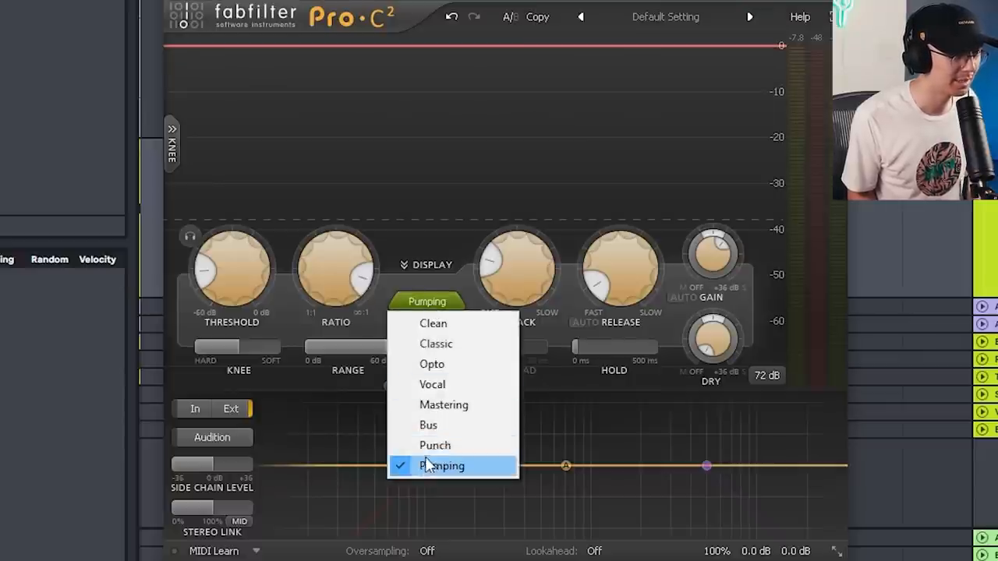
mouse_move(435, 446)
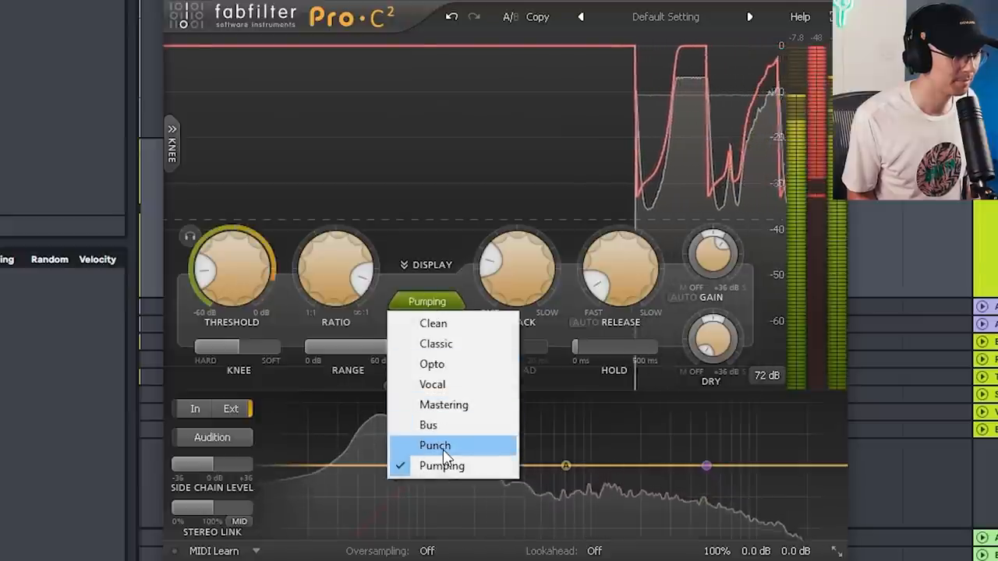
left_click(436, 446)
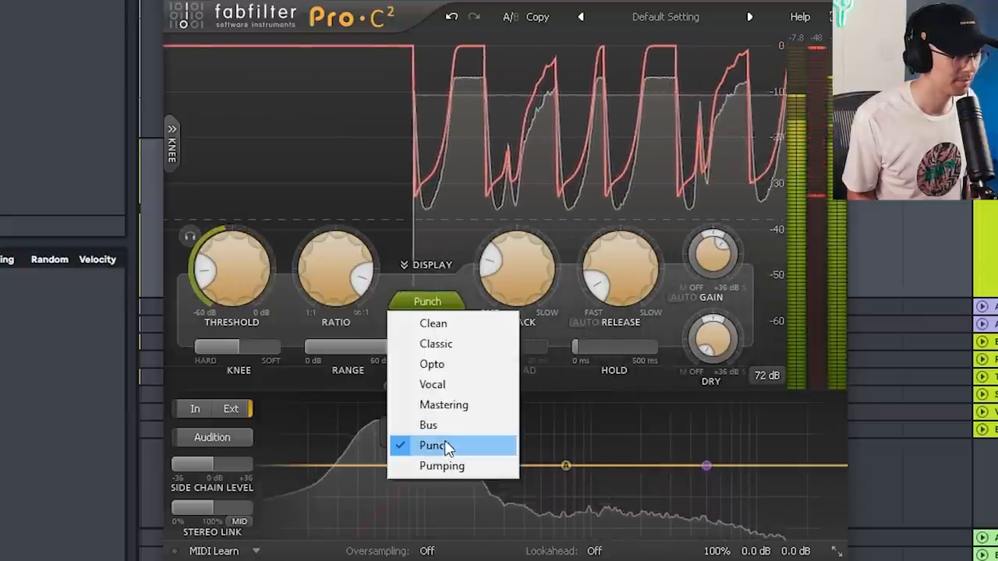
left_click(427, 424)
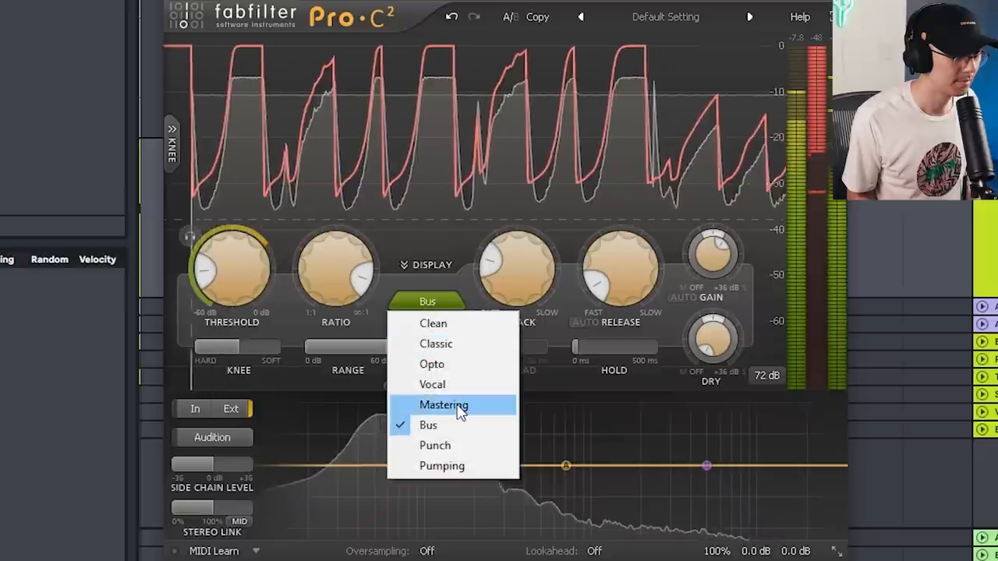
left_click(432, 384)
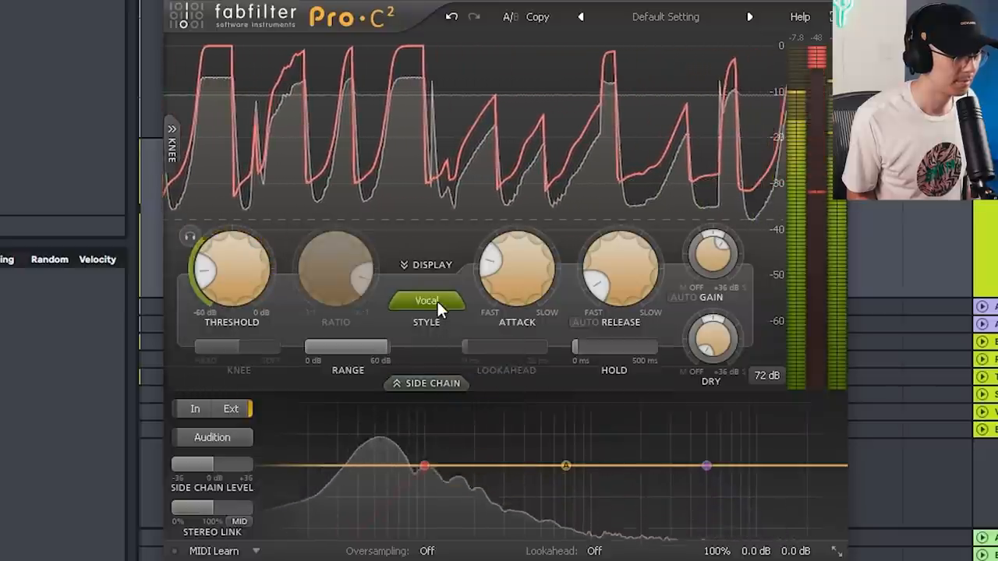
left_click(426, 301)
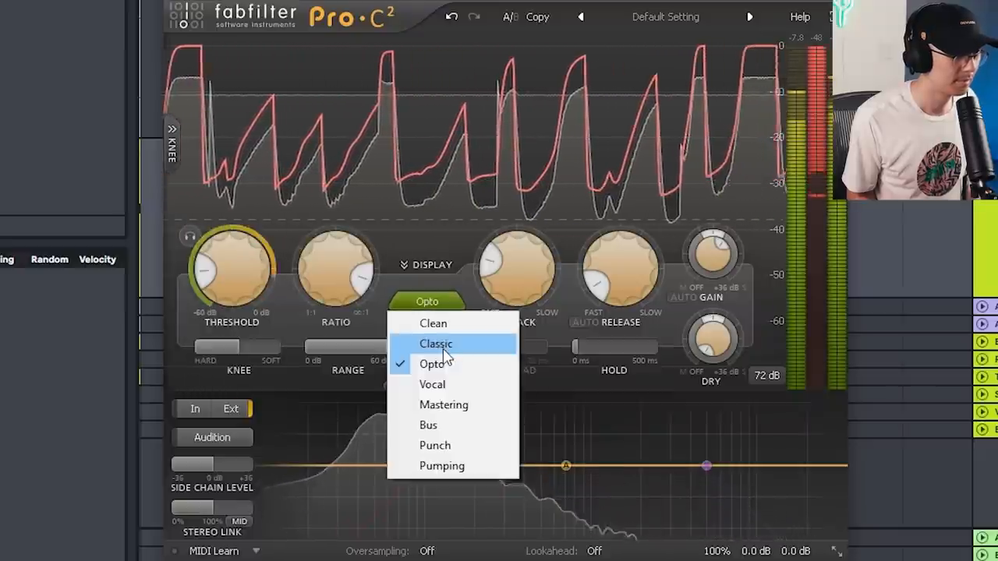
left_click(434, 323)
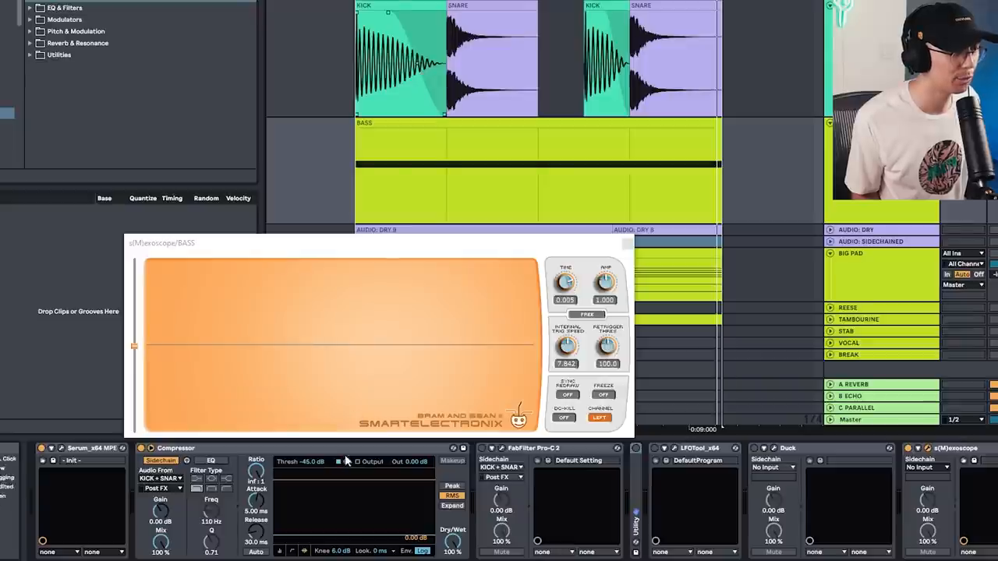
mouse_move(471, 48)
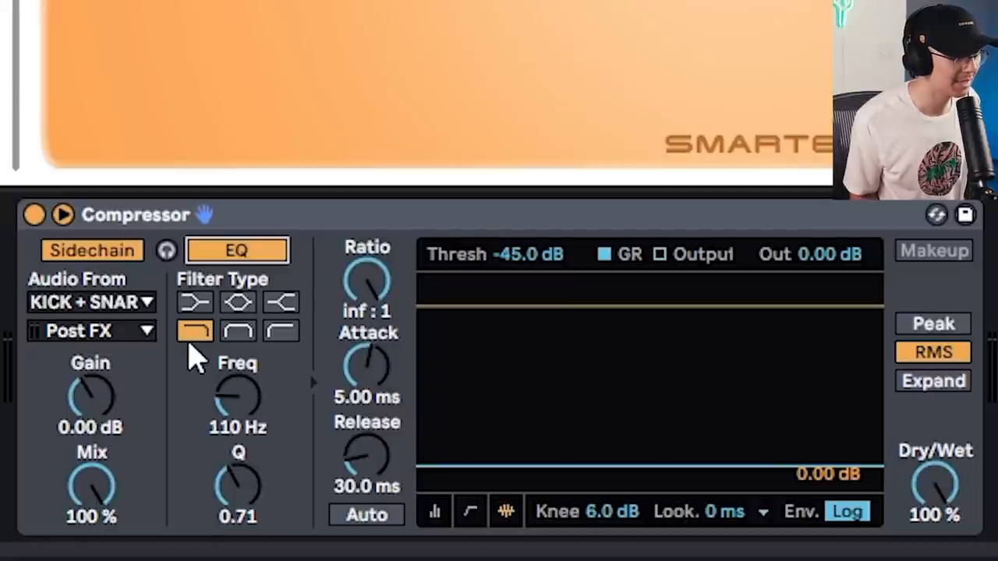
mouse_move(257, 421)
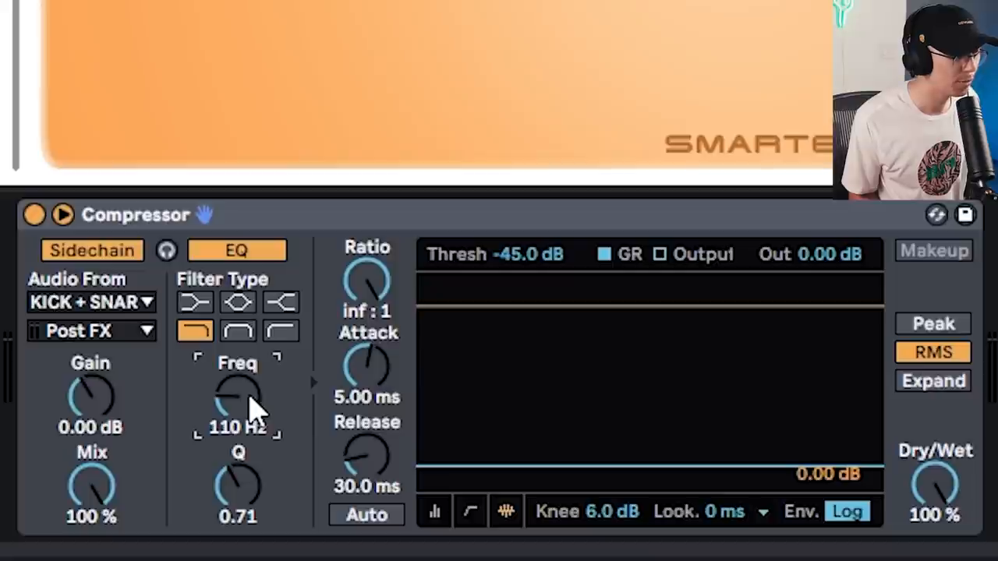
mouse_move(299, 390)
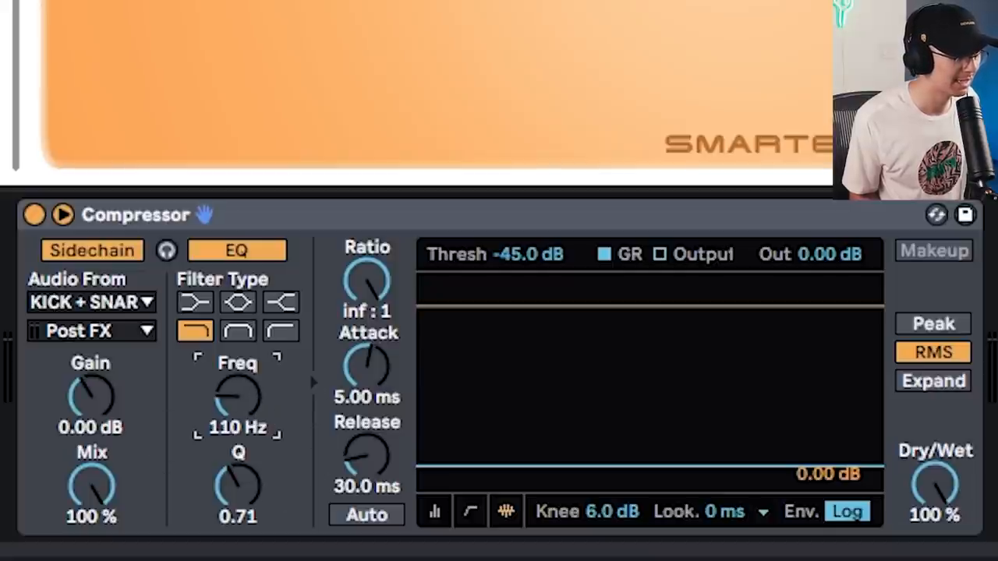
mouse_move(621, 289)
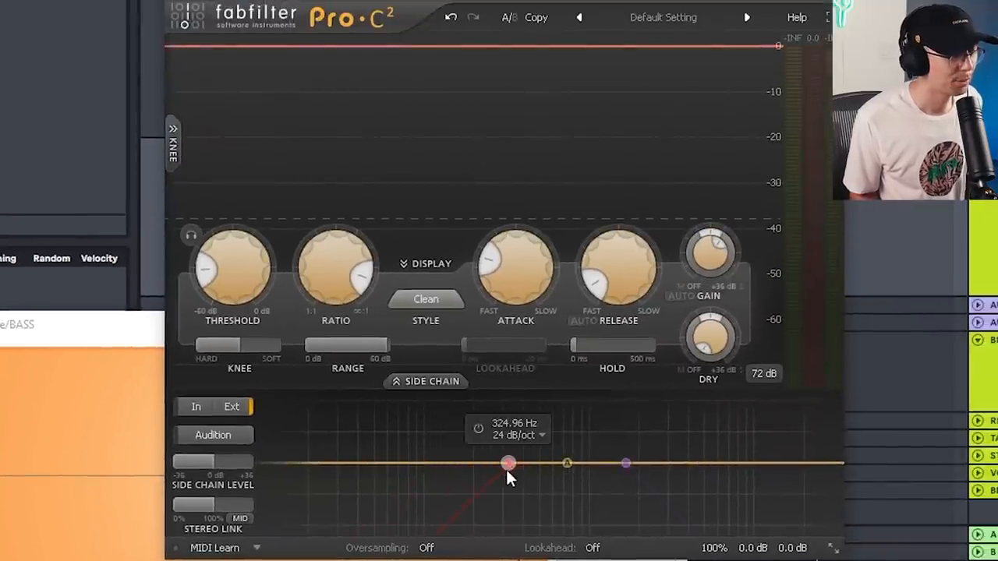
Step: Move Pro-C 2's sidechain filter to about 365 Hz and adjust the upper EQ point near 1.7 kHz
left_click_drag(507, 464, 516, 465)
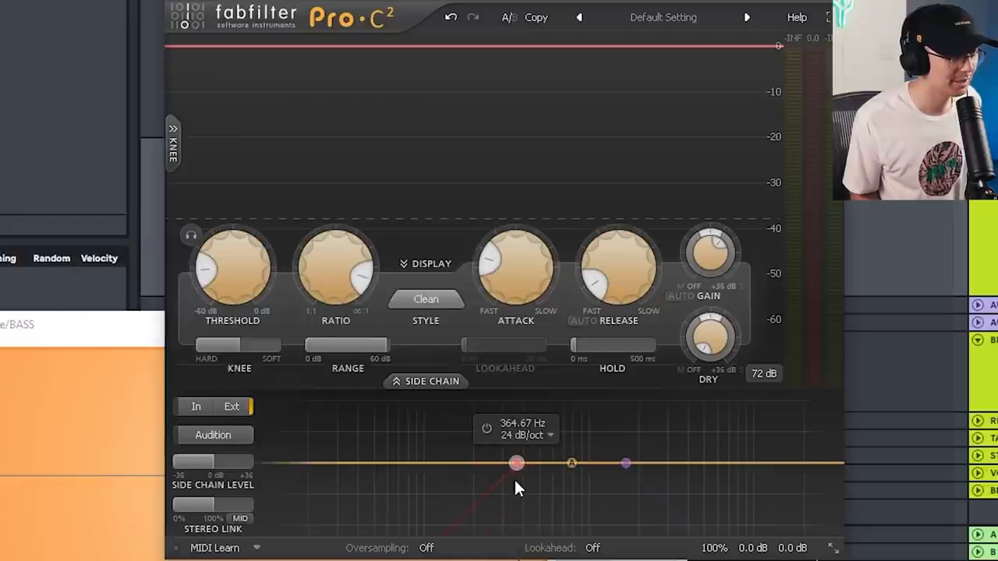
left_click_drag(516, 465, 499, 465)
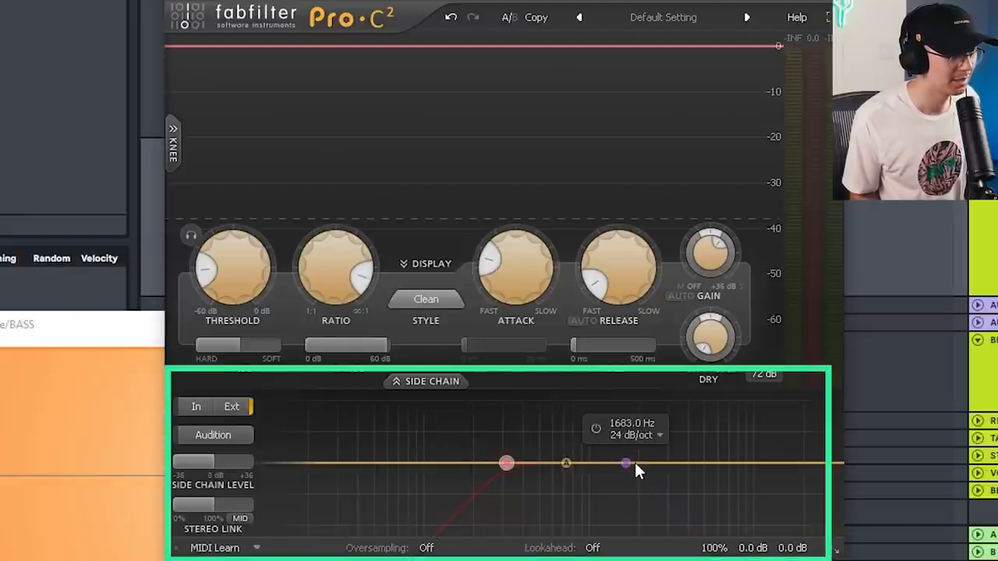
left_click_drag(624, 465, 674, 463)
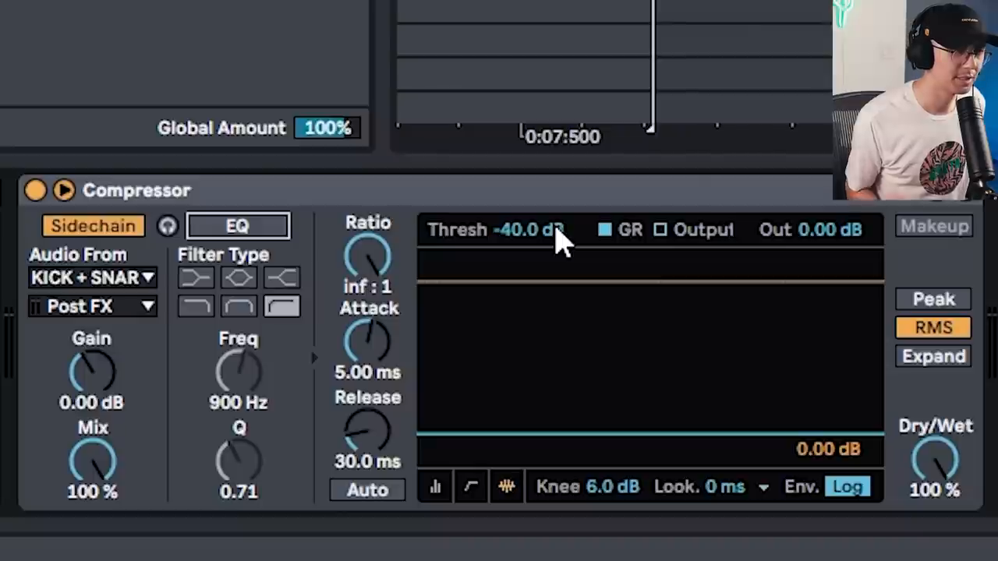
mouse_move(577, 206)
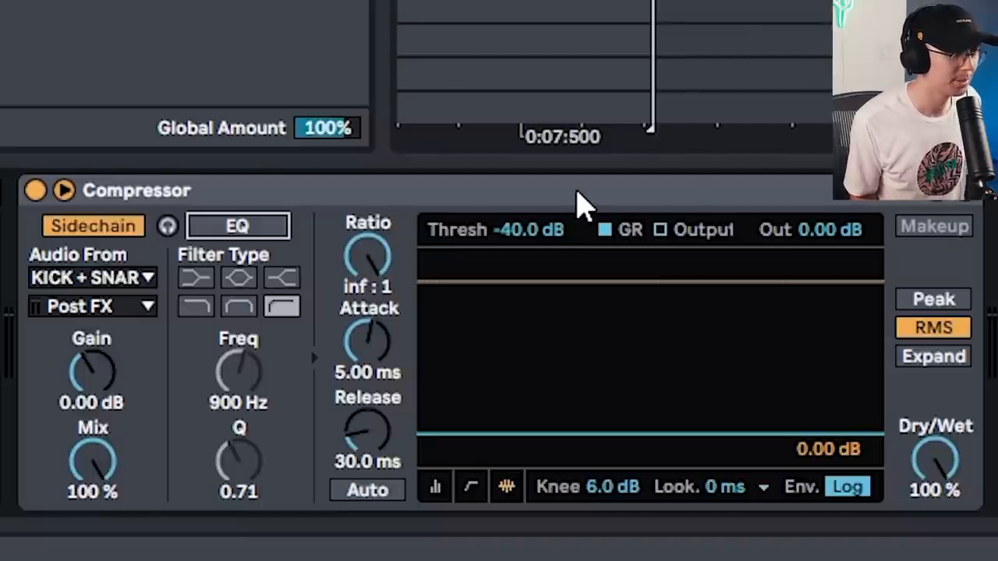
Step: Toggle the Compressor's 900 Hz sidechain EQ on and off to compare the kick-and-snare keyed ducking
left_click(34, 190)
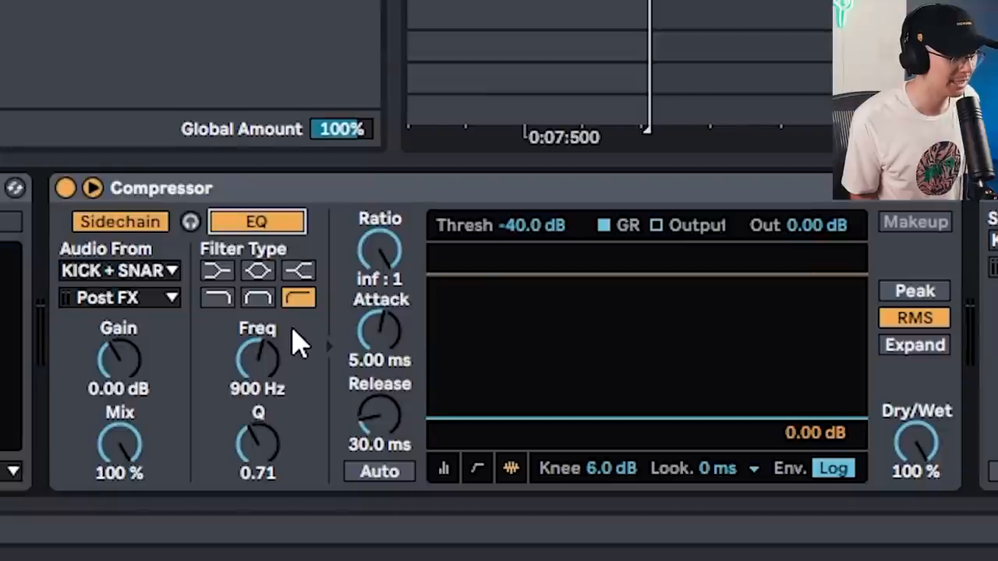
mouse_move(273, 346)
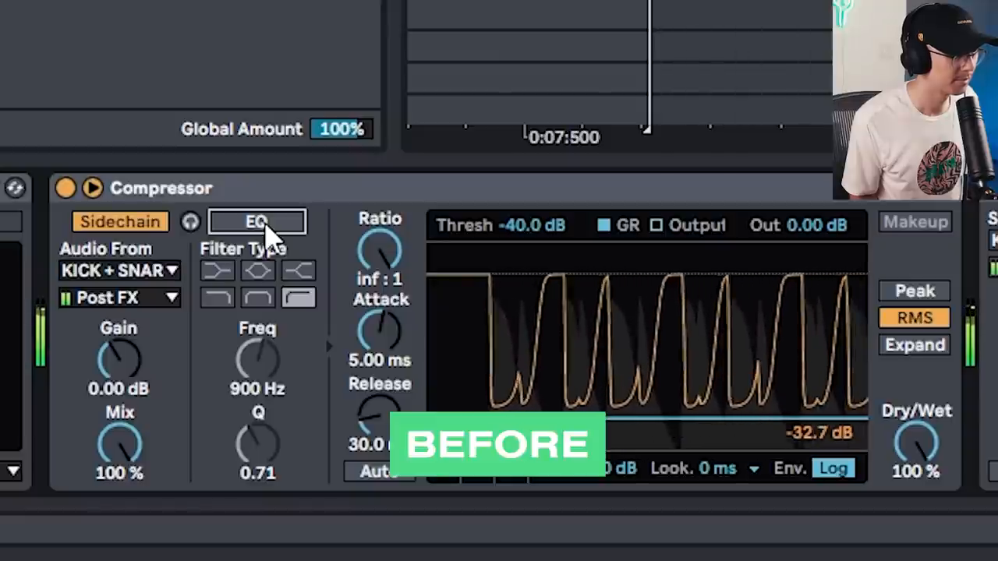
left_click(256, 221)
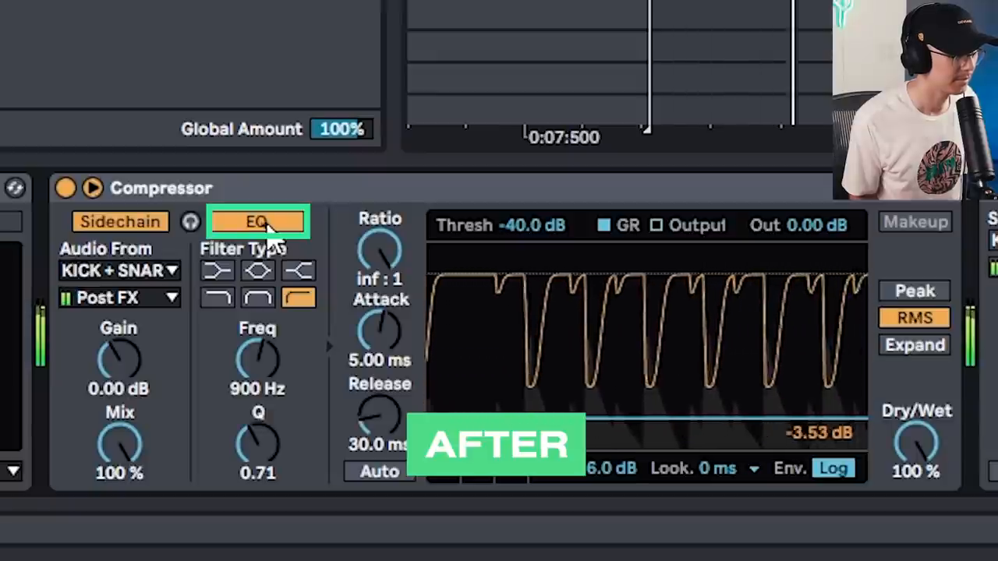
left_click(255, 221)
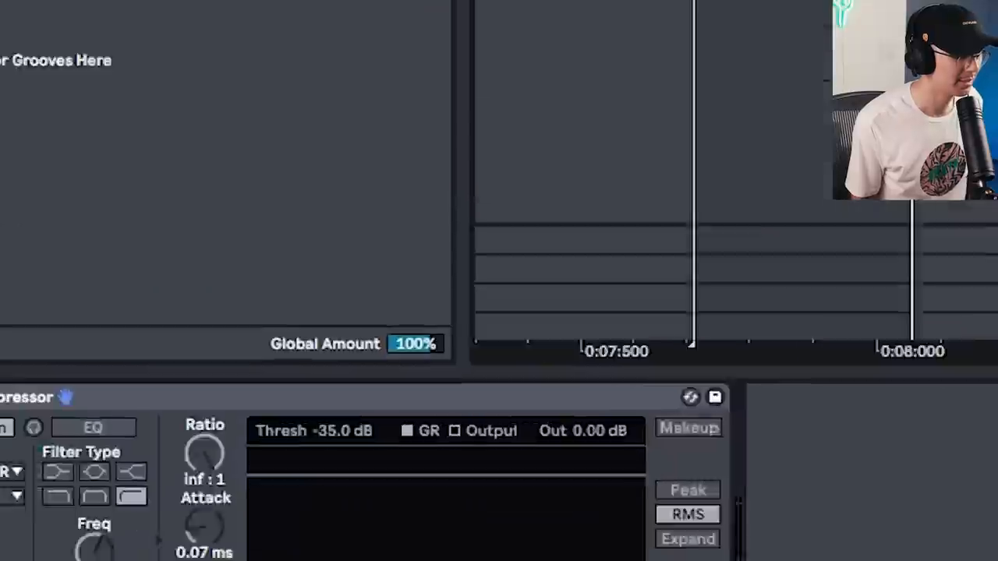
Step: Compare the kick/snare-keyed compressor with its 1.10 kHz sidechain filter on and off, then bypassed
left_click(47, 183)
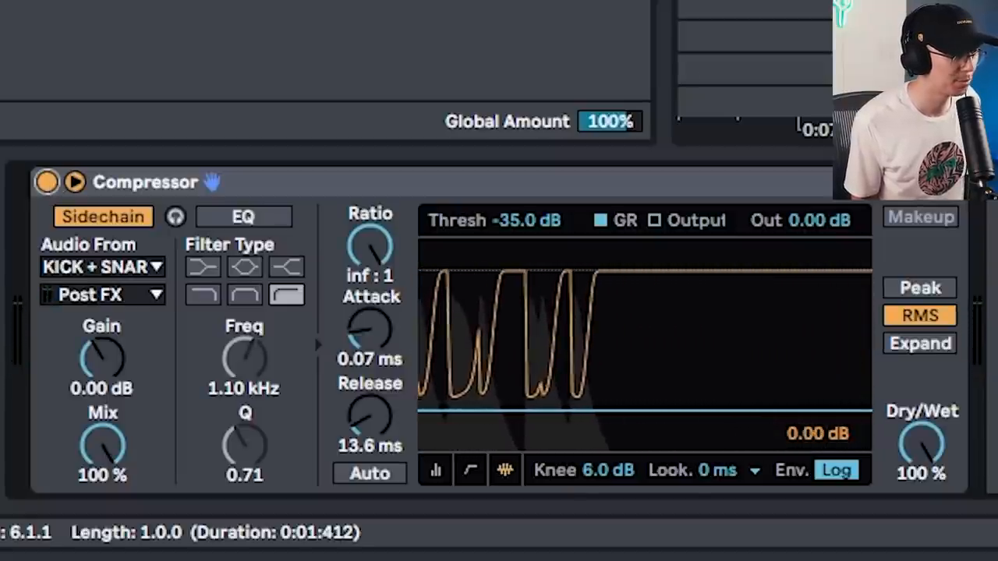
left_click(244, 217)
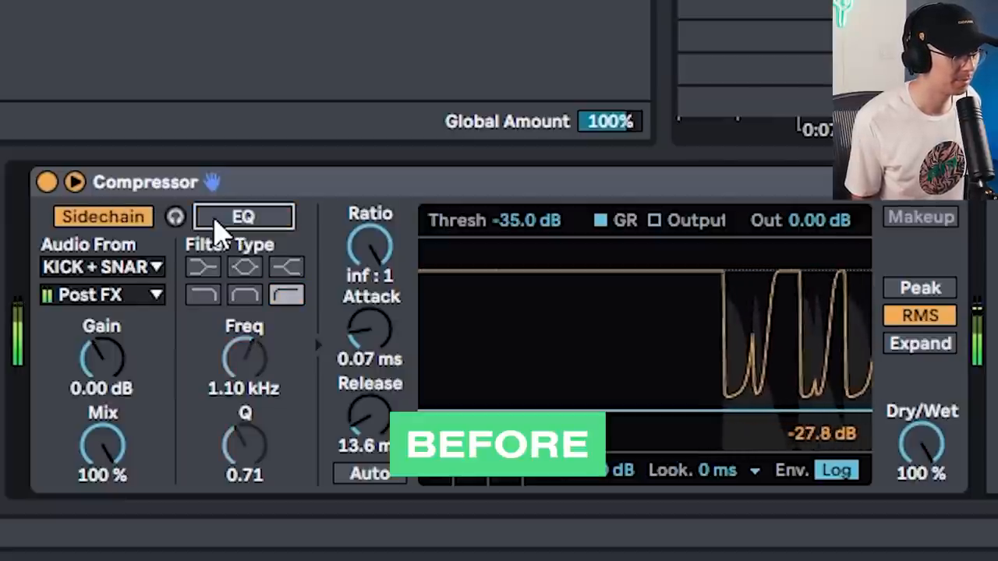
left_click(244, 215)
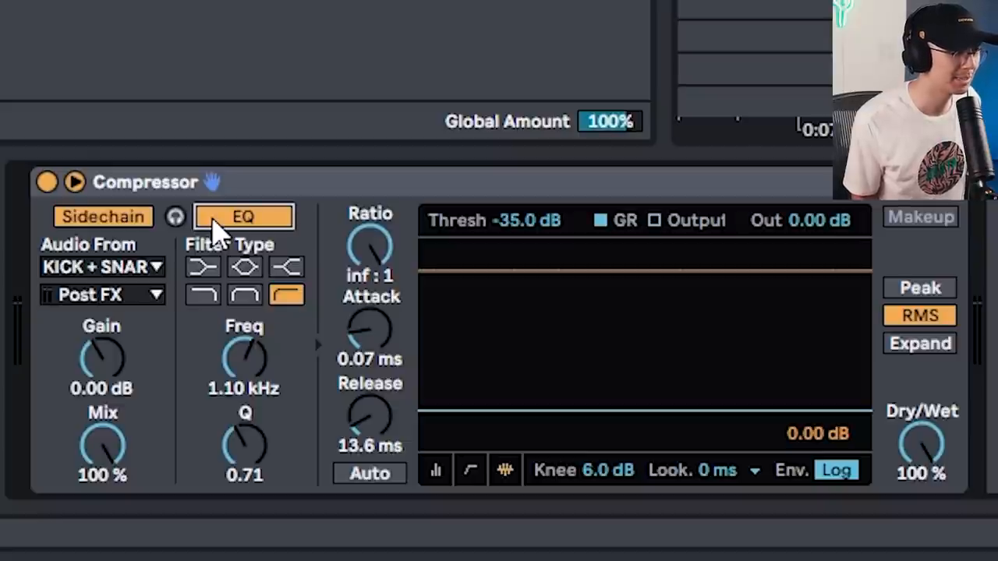
left_click(47, 184)
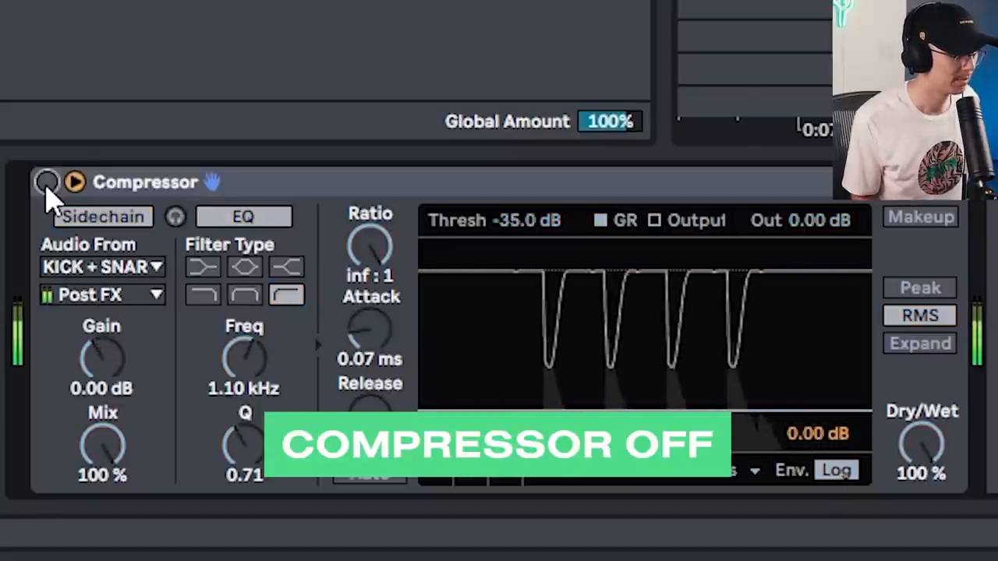
left_click(45, 184)
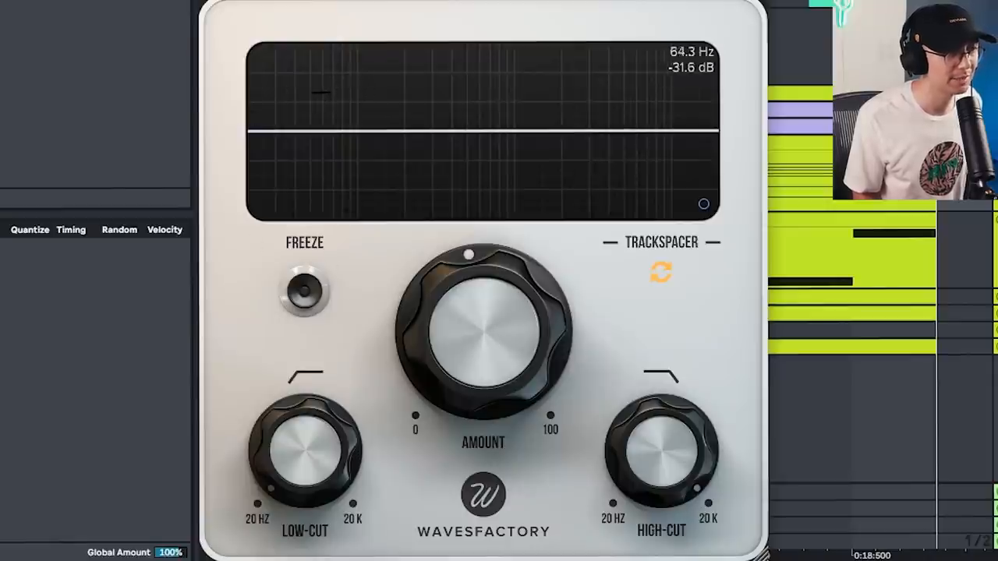
mouse_move(384, 106)
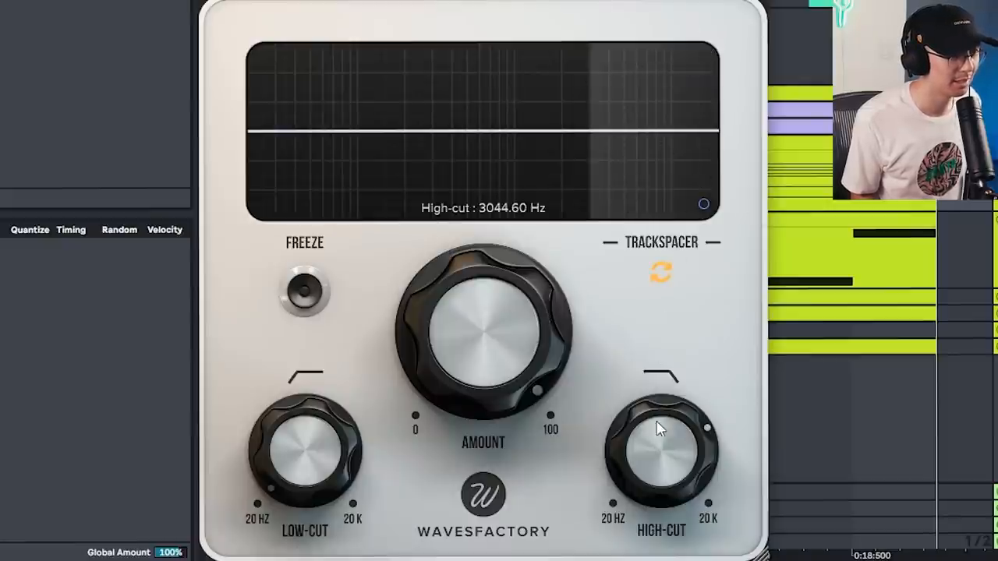
Step: Set Trackspacer's high-cut to about 3 kHz and low-cut to about 27 Hz
left_click_drag(661, 437, 667, 468)
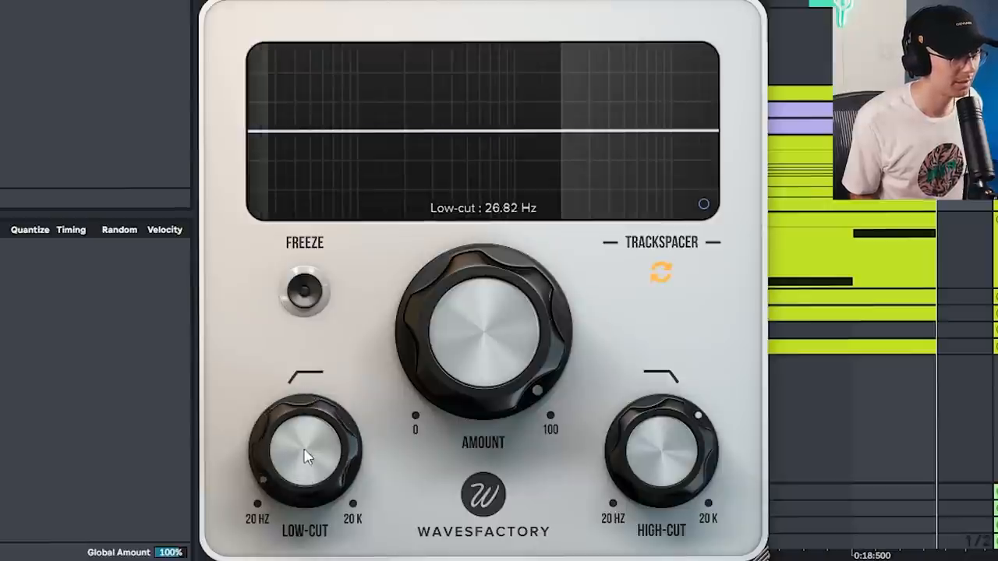
left_click_drag(304, 455, 304, 356)
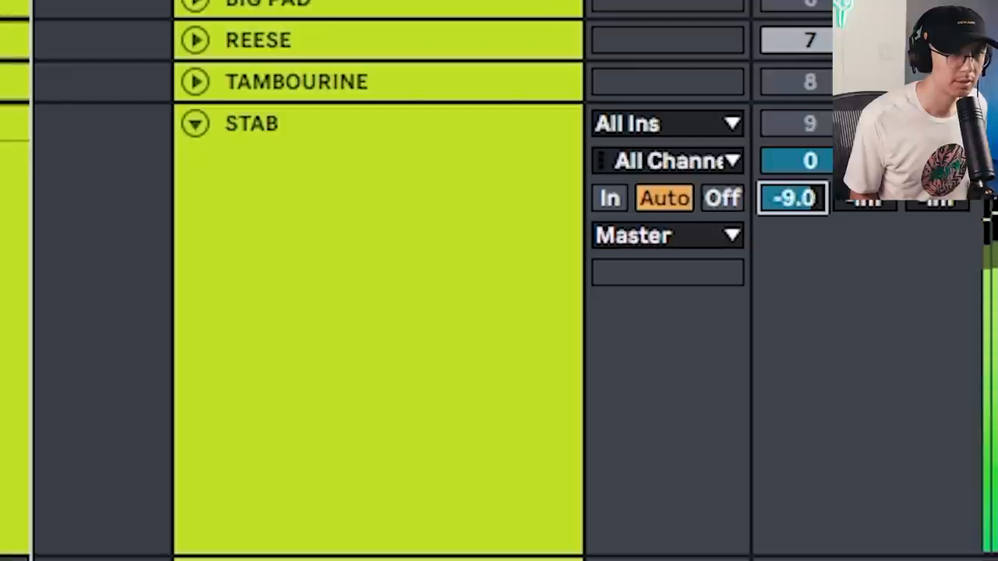
Step: Bring the STAB track volume down to -9.0 dB
left_click_drag(793, 197, 792, 210)
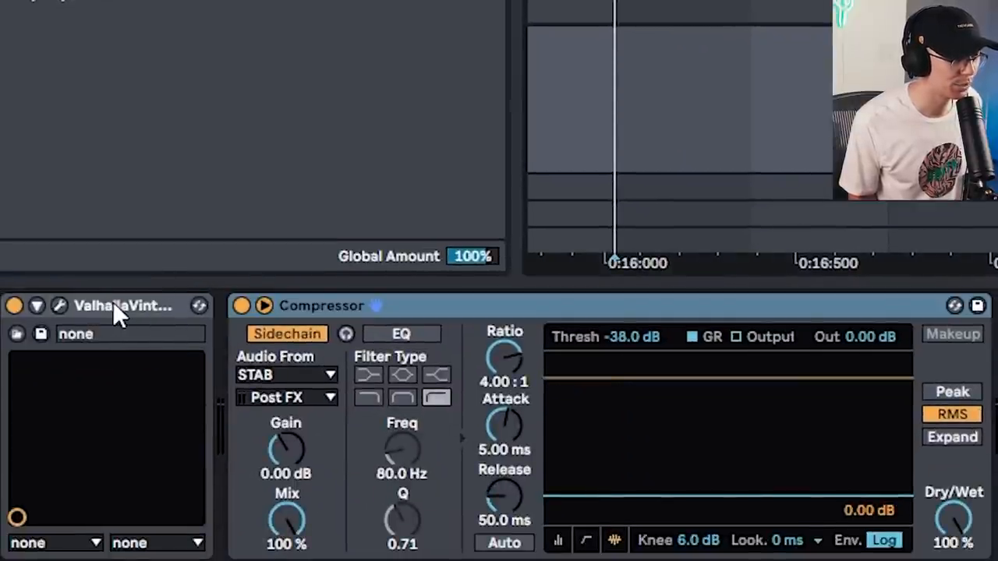
mouse_move(312, 319)
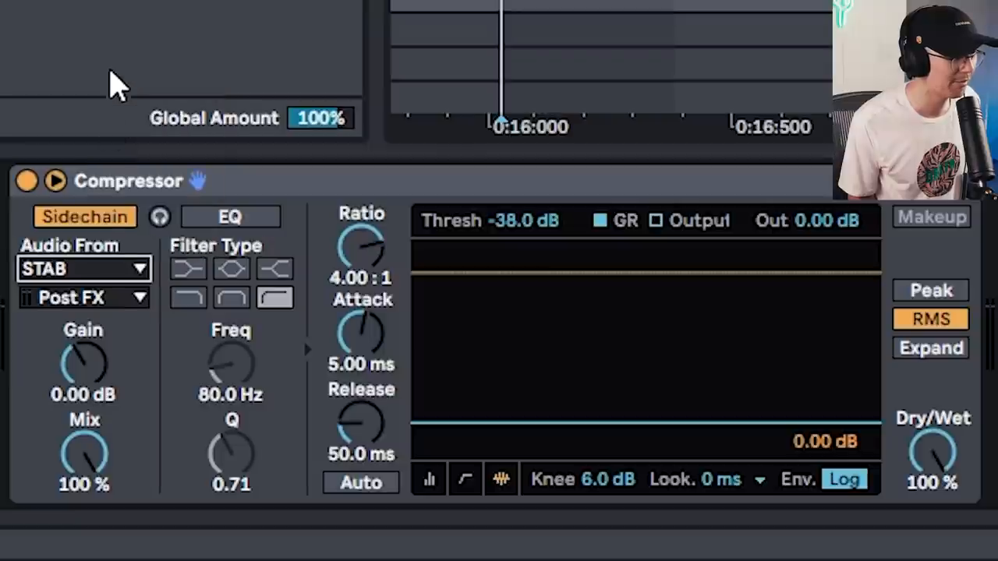
mouse_move(296, 268)
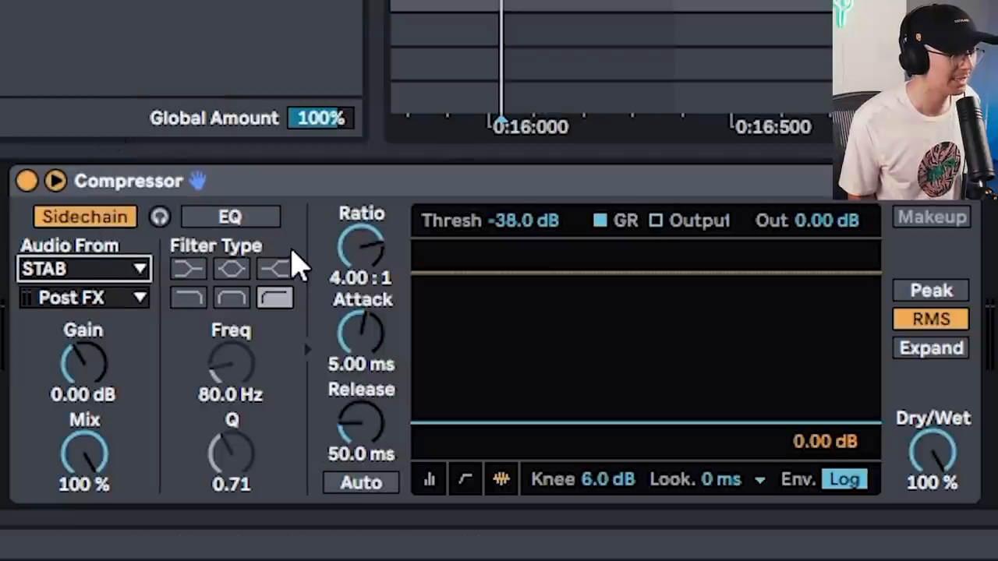
Step: Compare the STAB-keyed compressor bypassed and active, then adjust its threshold toward -38 dB
left_click(26, 182)
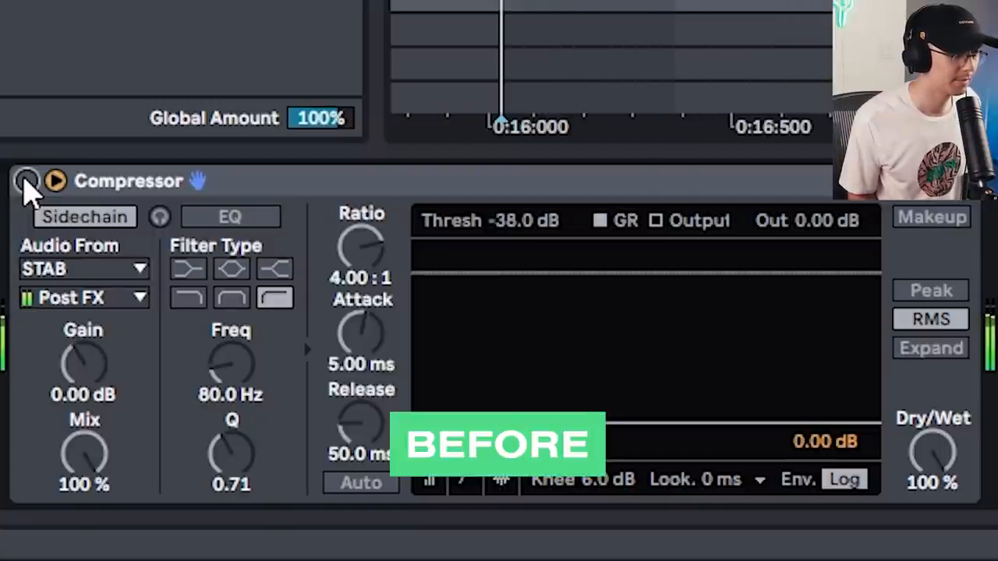
left_click(25, 181)
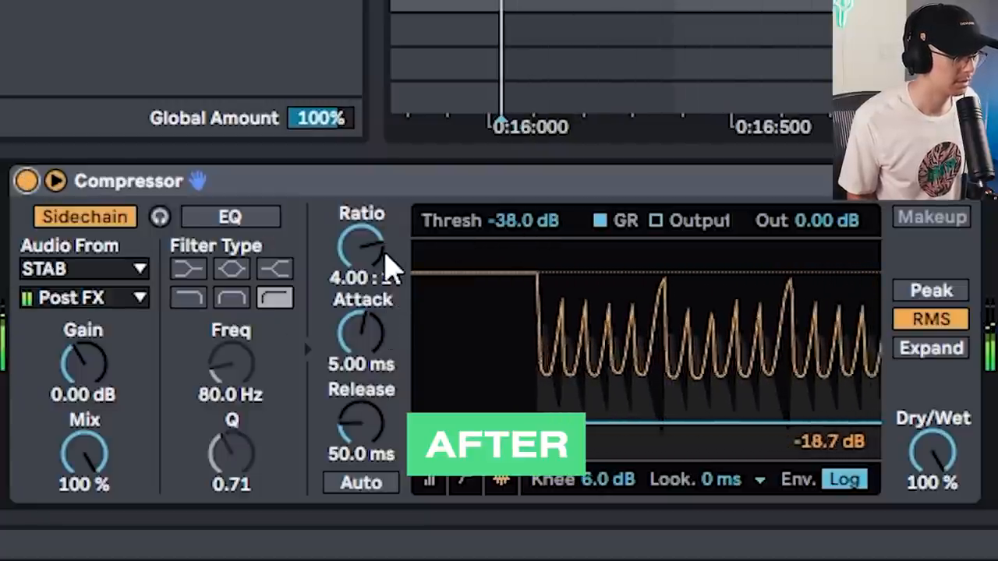
left_click_drag(362, 250, 361, 234)
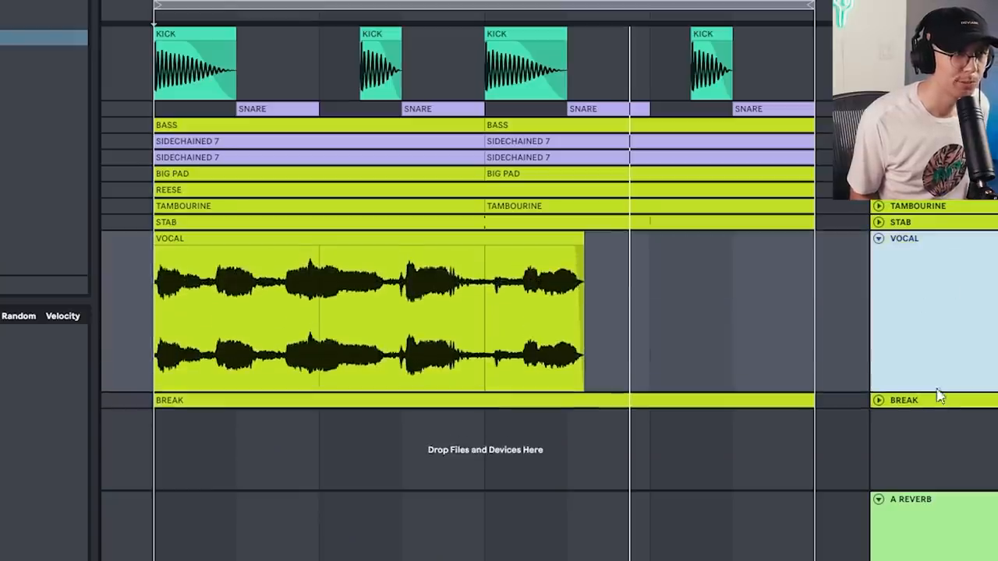
mouse_move(915, 284)
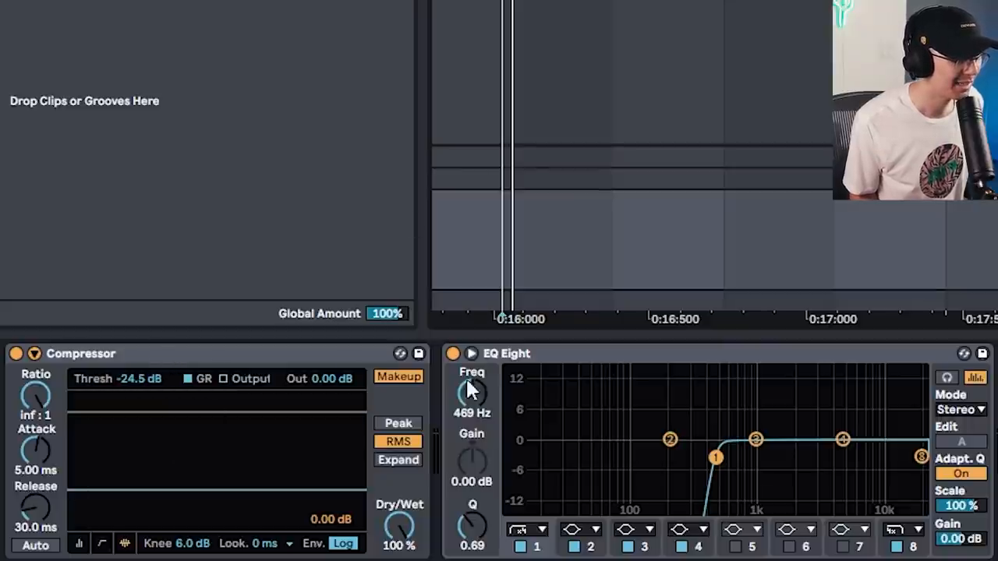
mouse_move(674, 418)
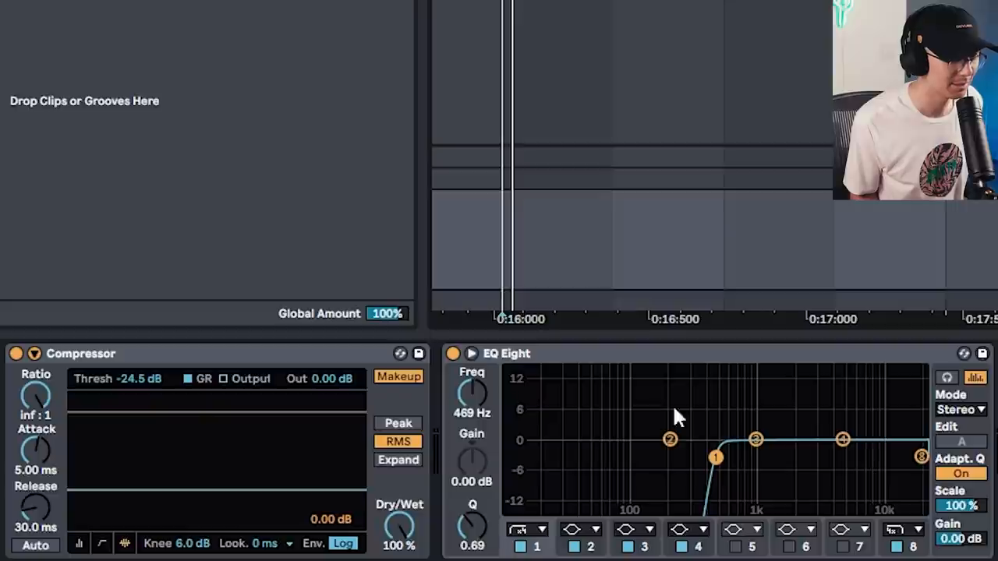
mouse_move(674, 368)
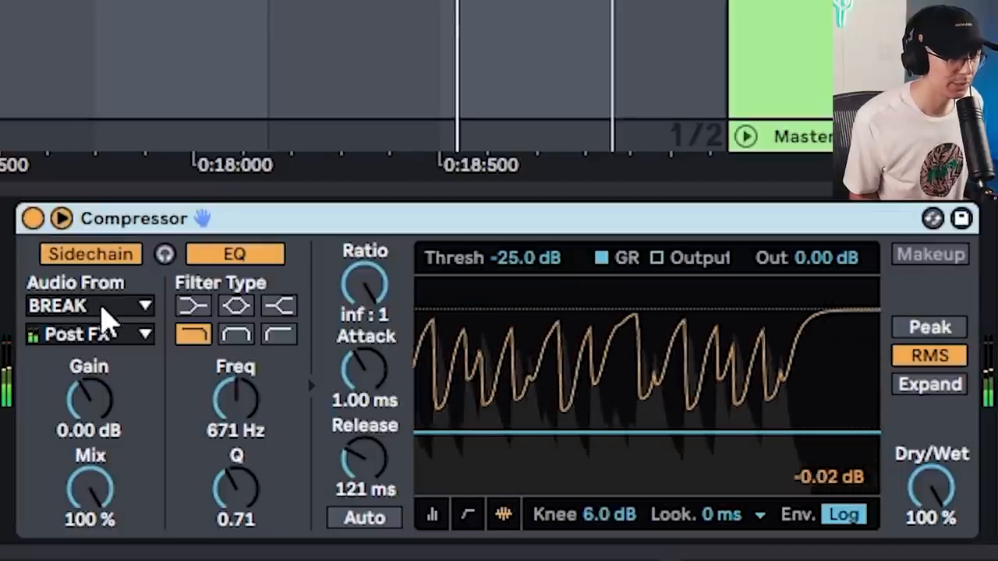
Step: Keep BREAK (Post FX) as the sidechain source and compare the compressor bypassed versus ducking
left_click(91, 306)
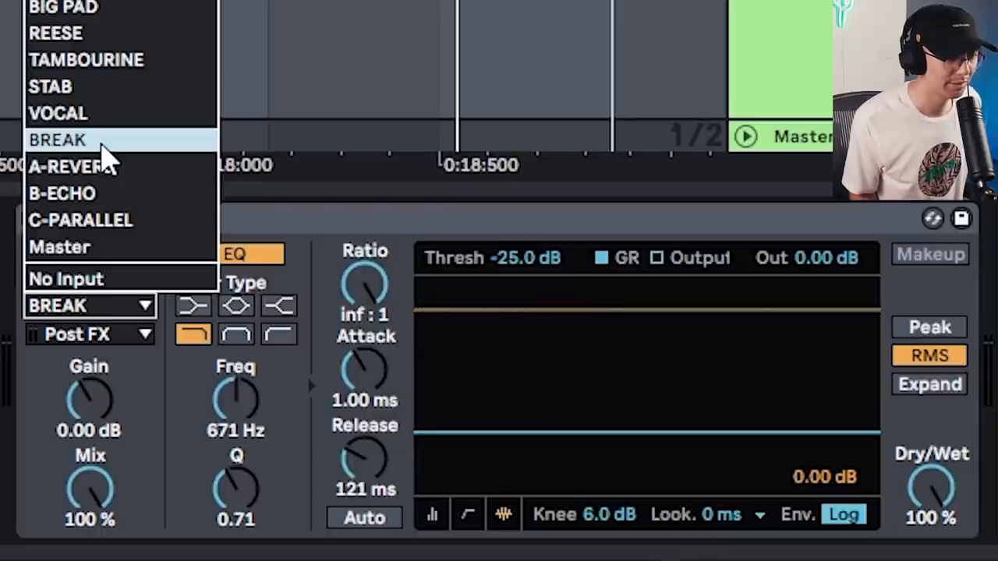
left_click(58, 138)
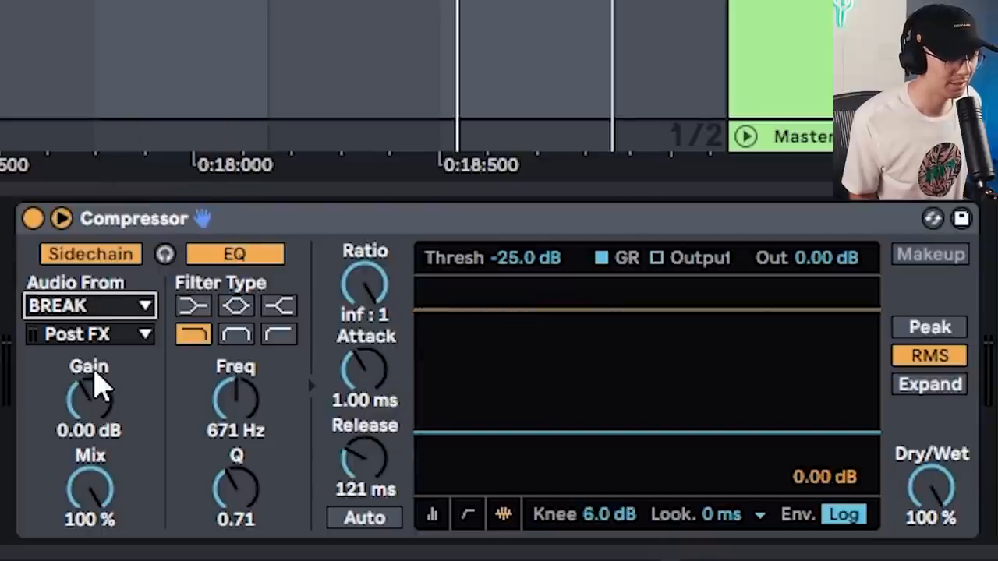
mouse_move(295, 434)
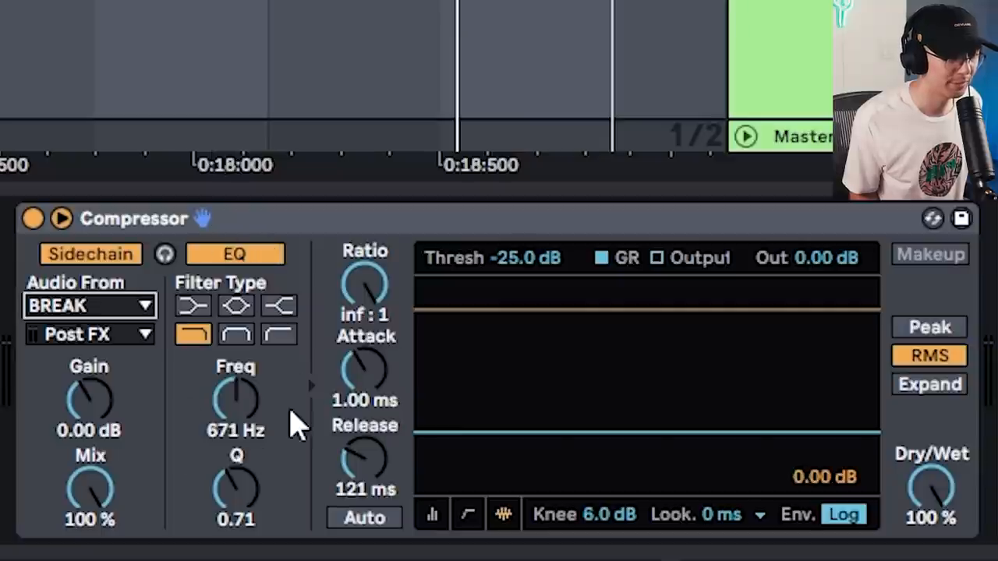
mouse_move(237, 406)
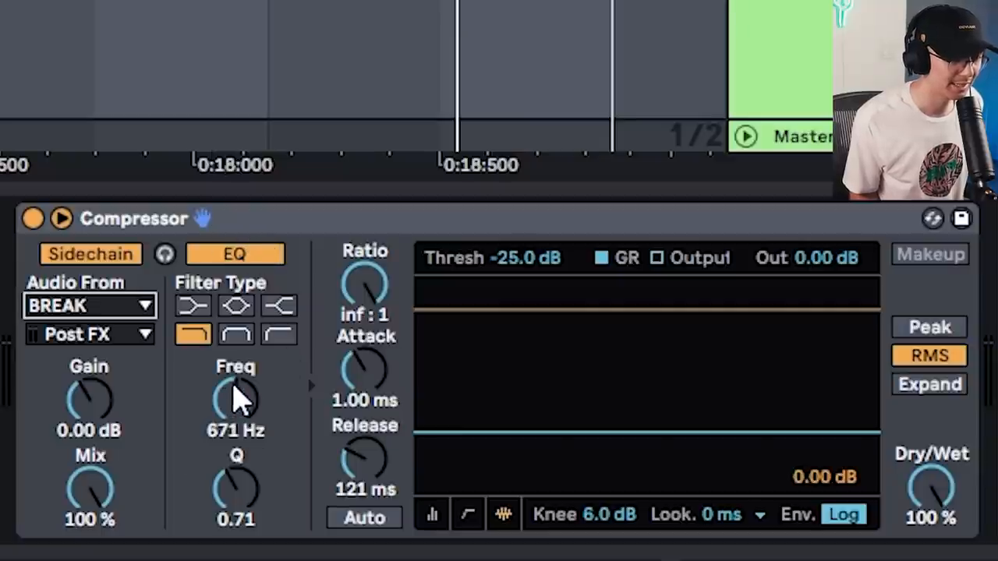
left_click(31, 218)
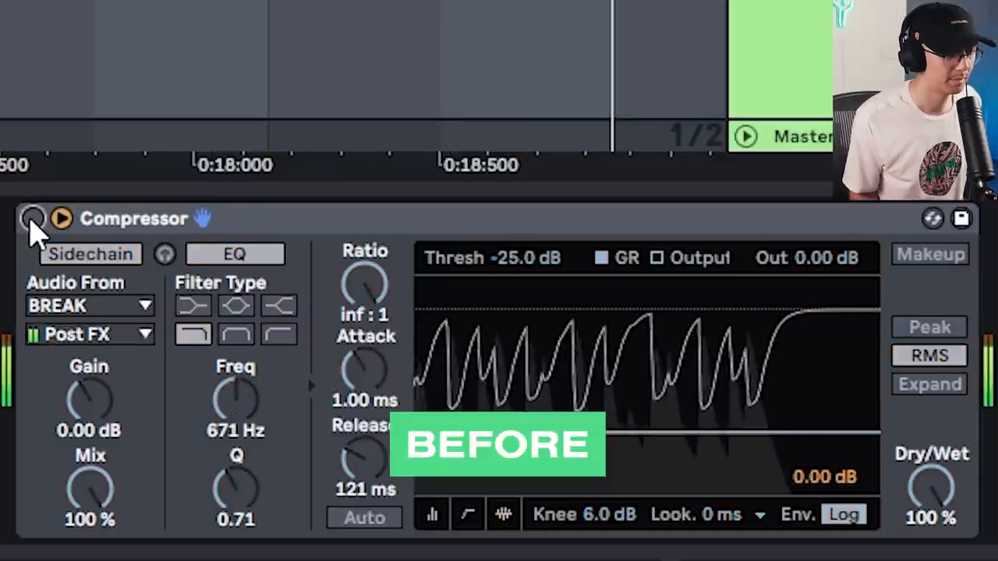
left_click(34, 219)
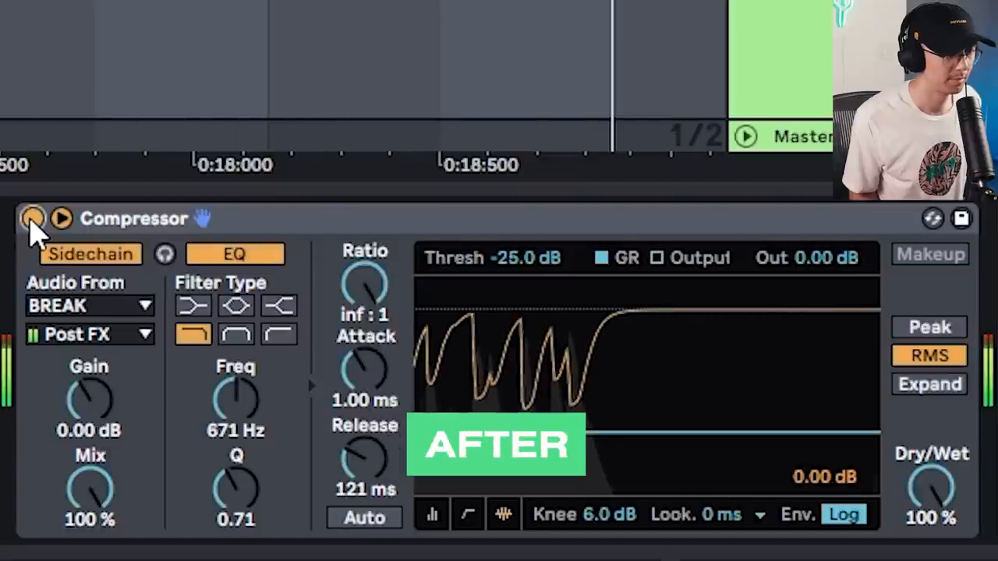